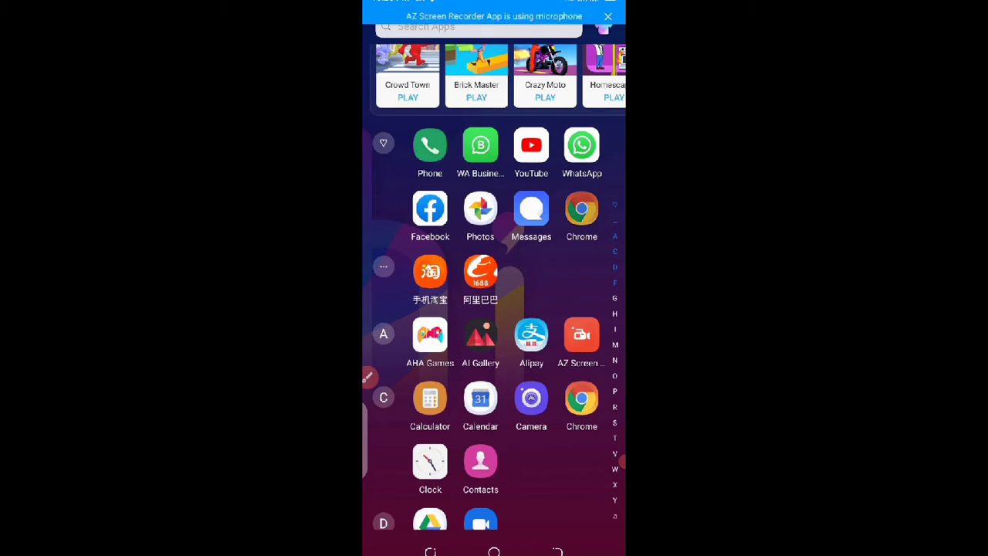
Step: Launch Chrome and enter paystack.com into the address search
left_click(581, 213)
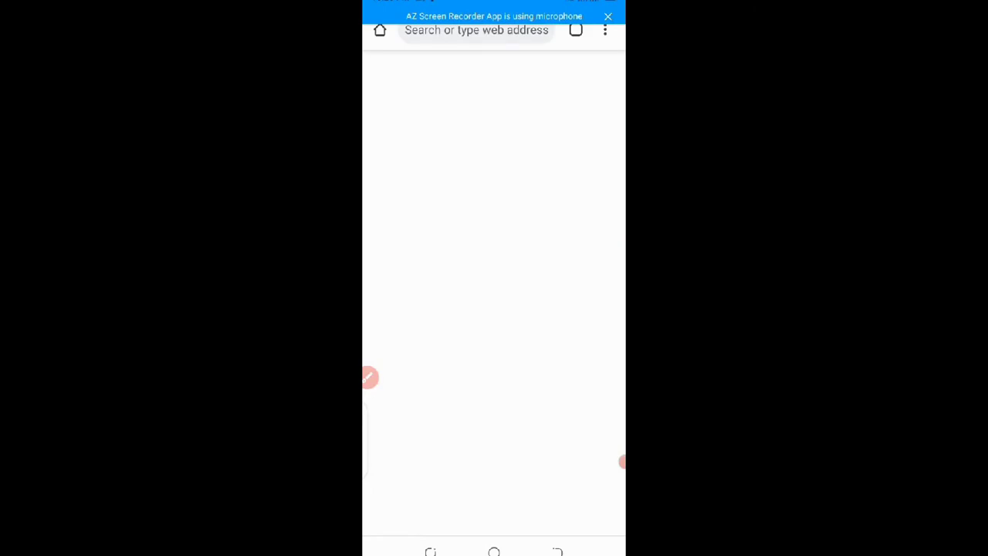
left_click(476, 31)
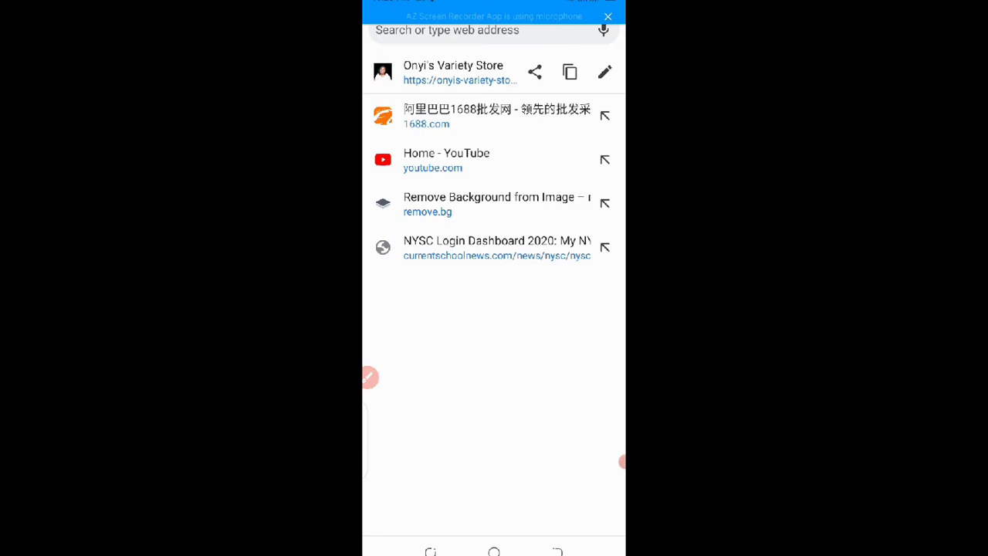
left_click(479, 31)
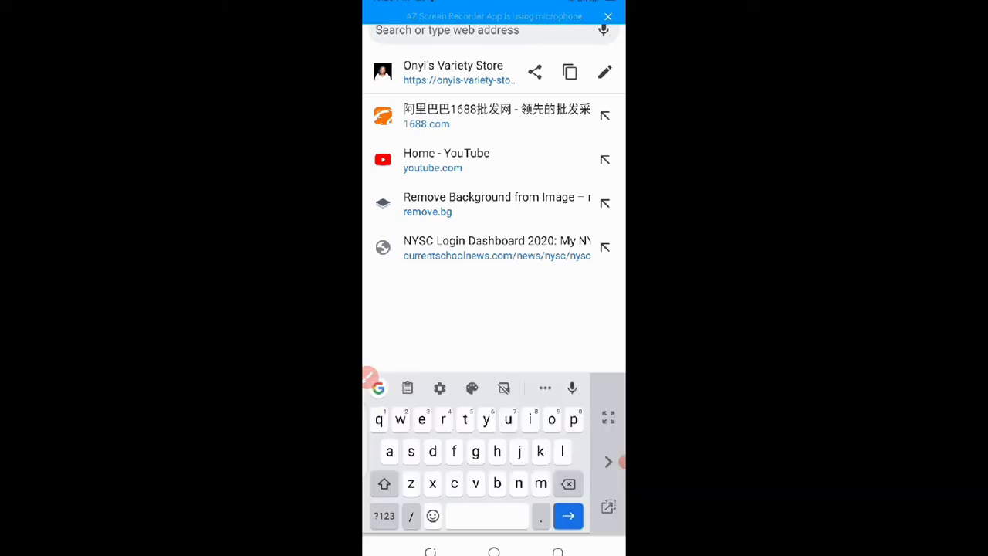
type("paystack.com")
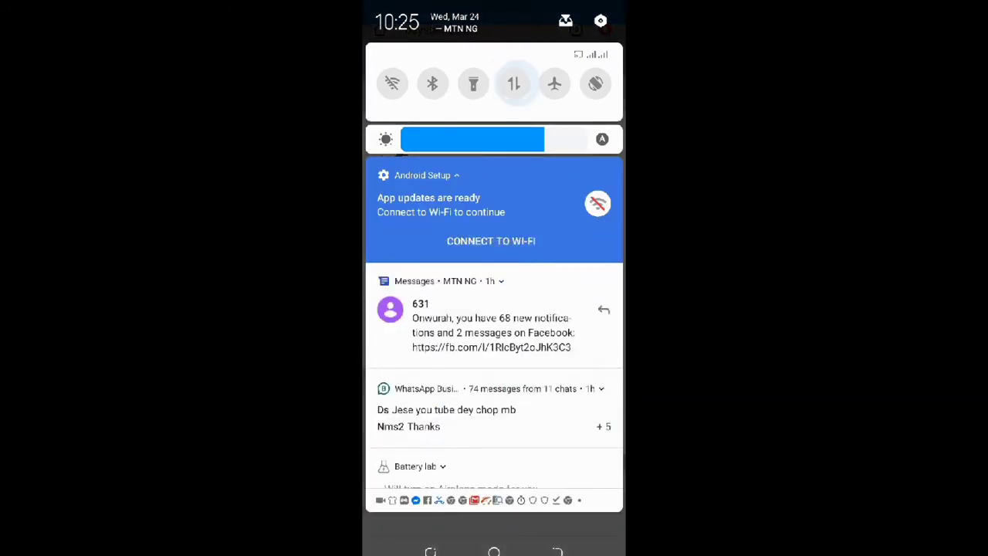
Step: Switch on mobile data from the notification shade and dismiss the shade
left_click(514, 83)
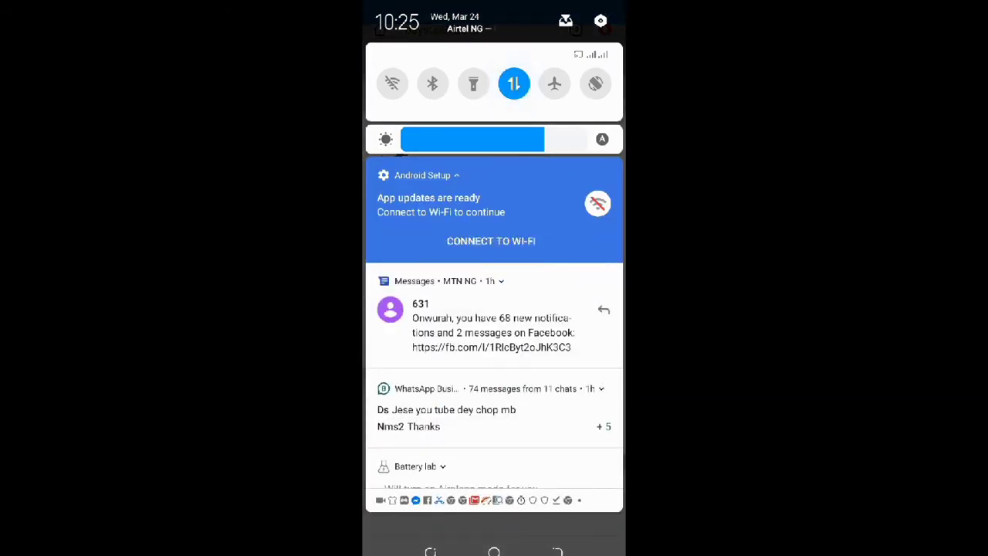
scroll("down", 3)
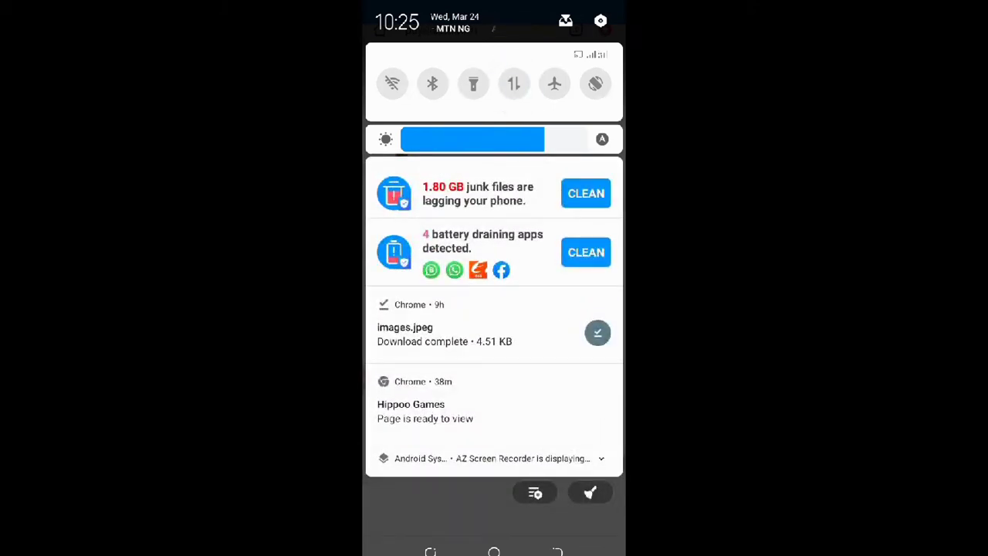
left_click(513, 84)
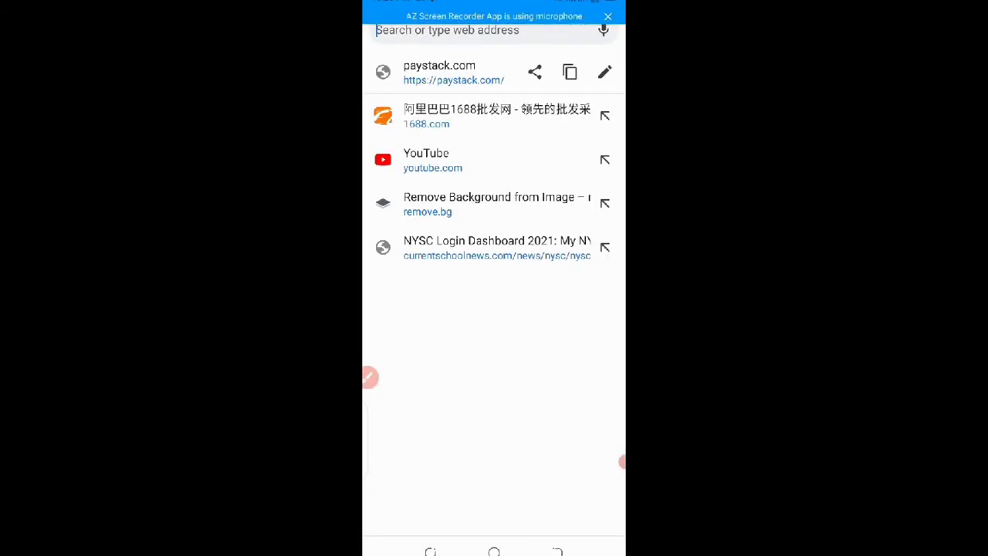
Step: Load the paystack.com homepage and start creating a free Paystack account
left_click(438, 73)
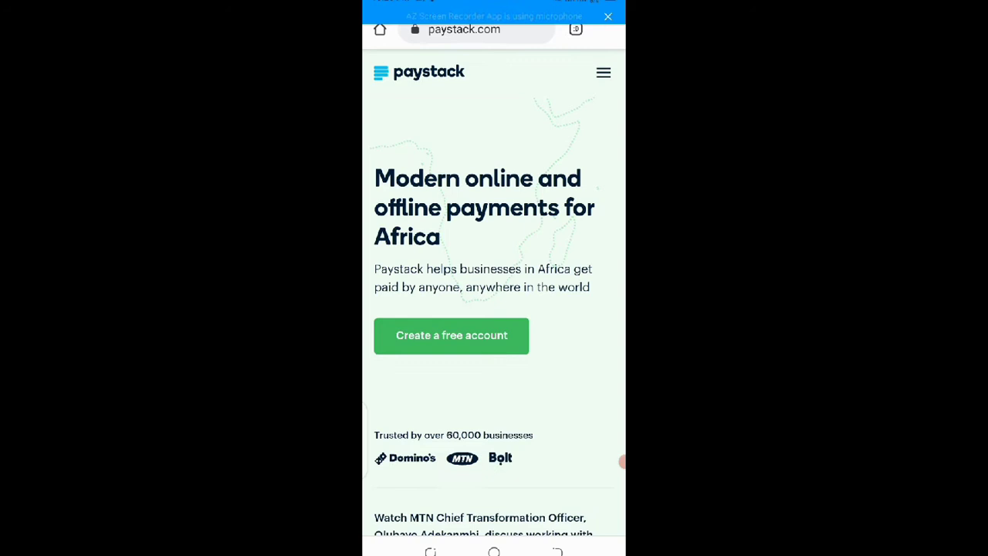
scroll("down", 3)
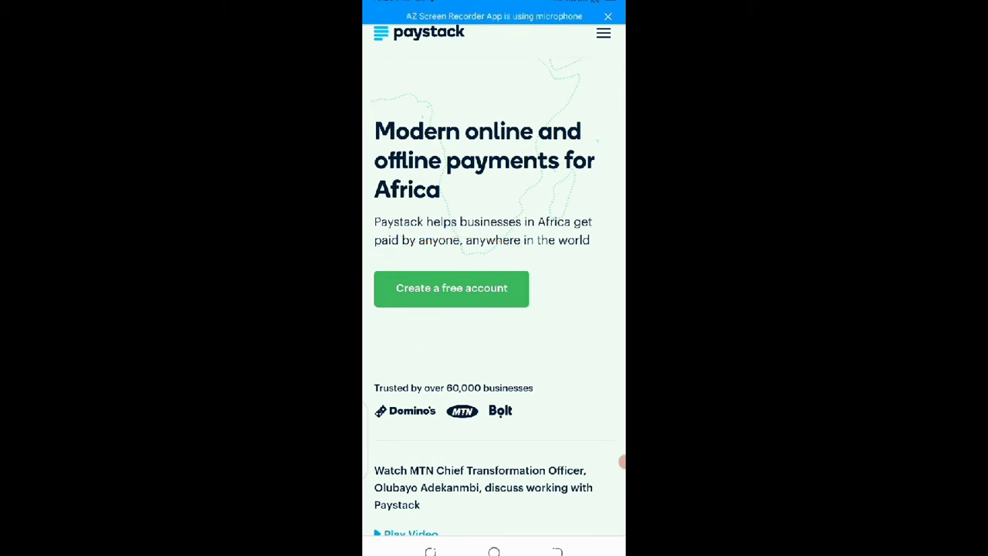
left_click(451, 289)
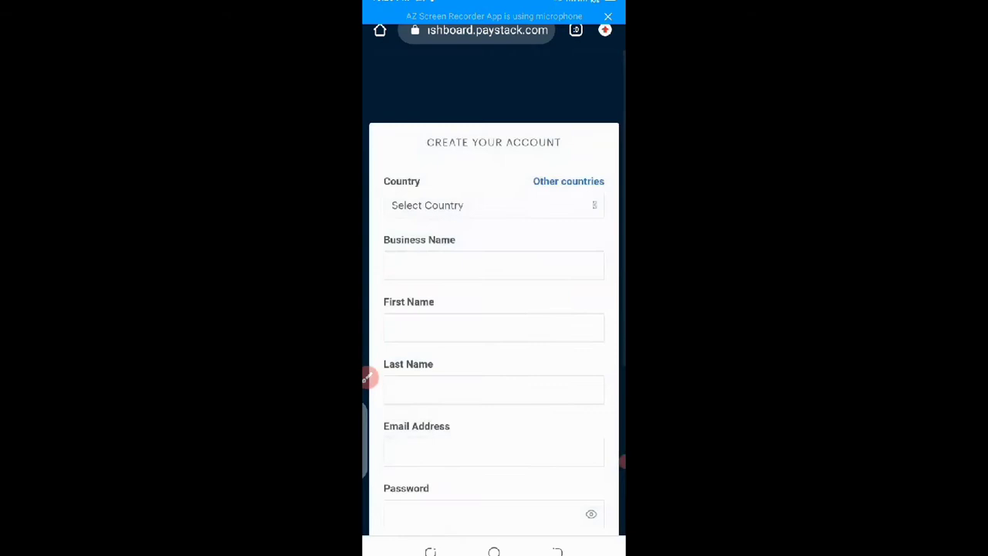
Step: Choose Nigeria as country and enter the variety store's business name with apostrophe
left_click(494, 204)
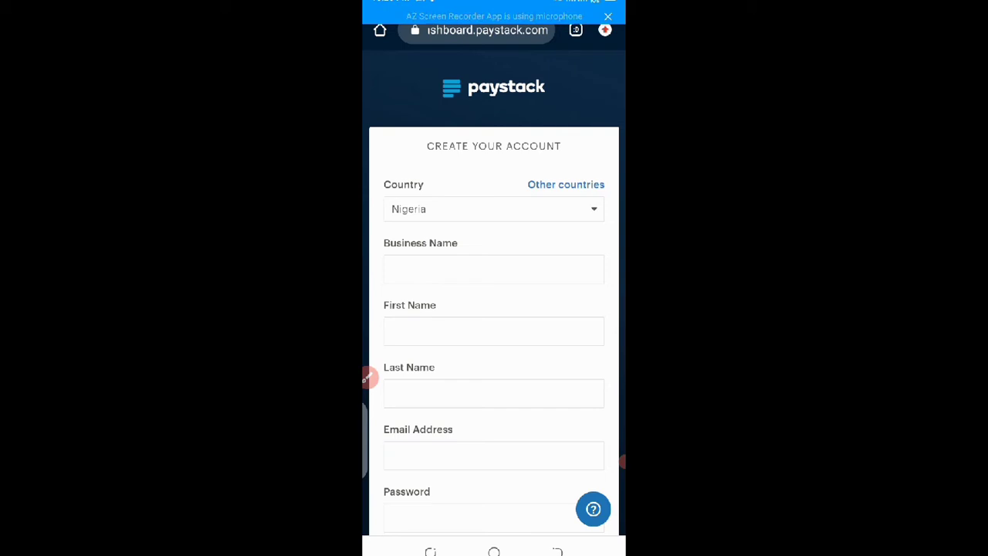
left_click(494, 268)
type("O")
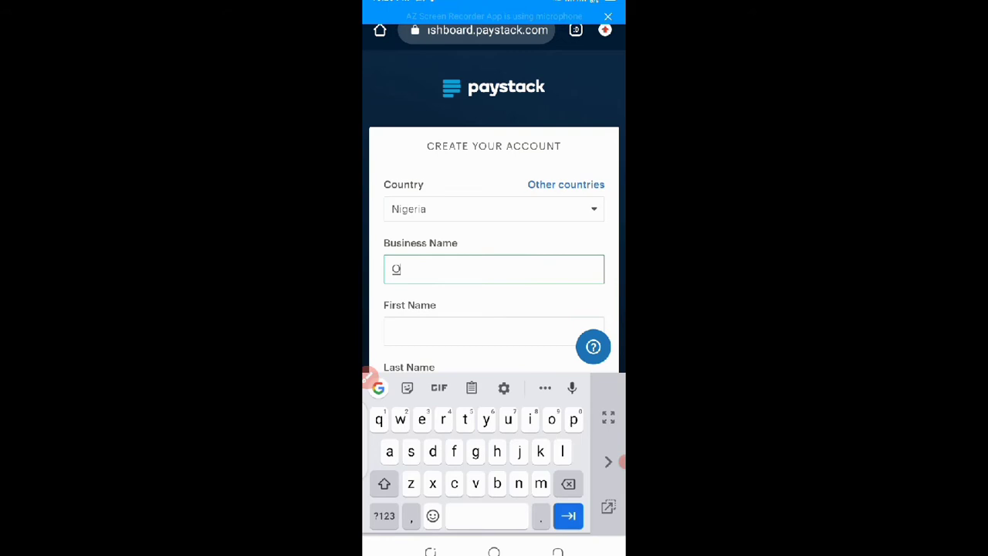
type("nyi")
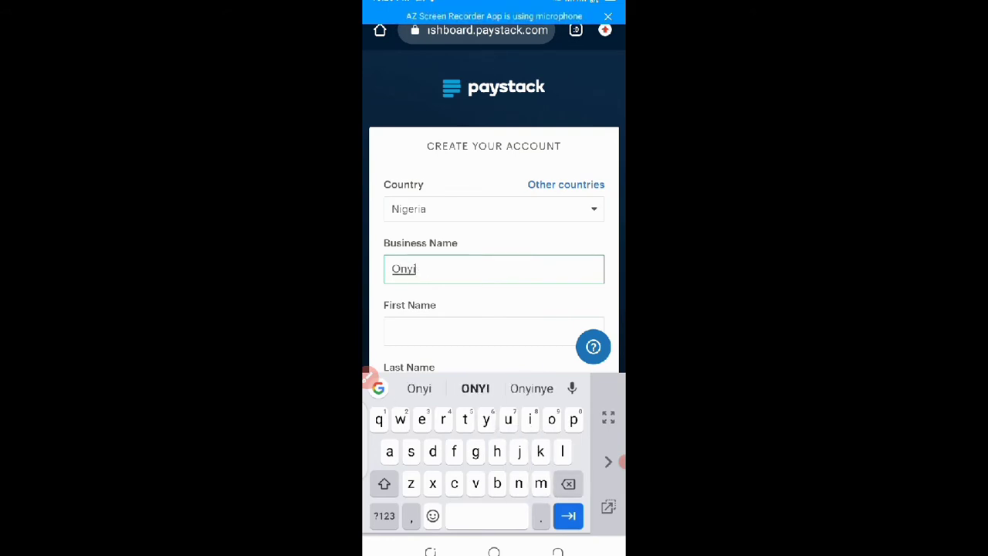
left_click(383, 516)
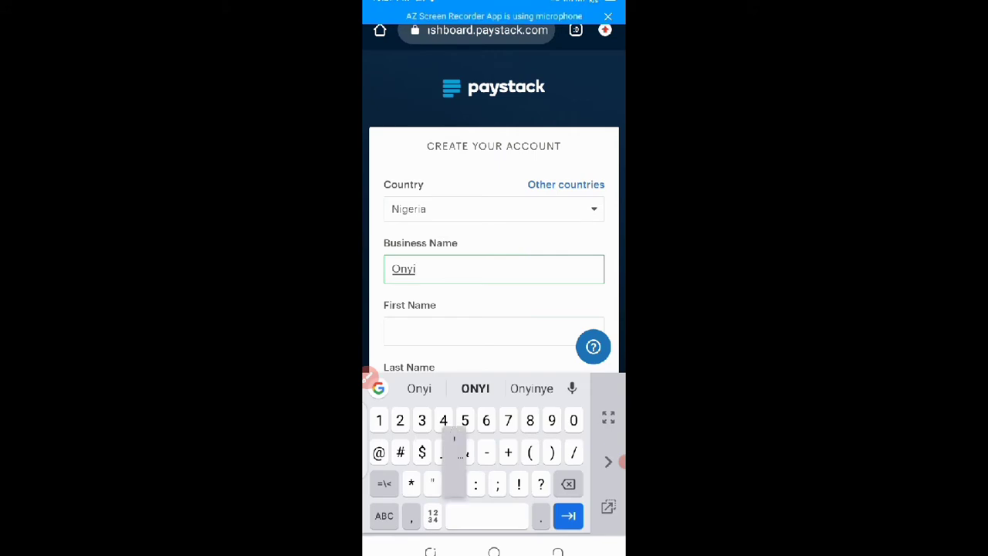
type("'s")
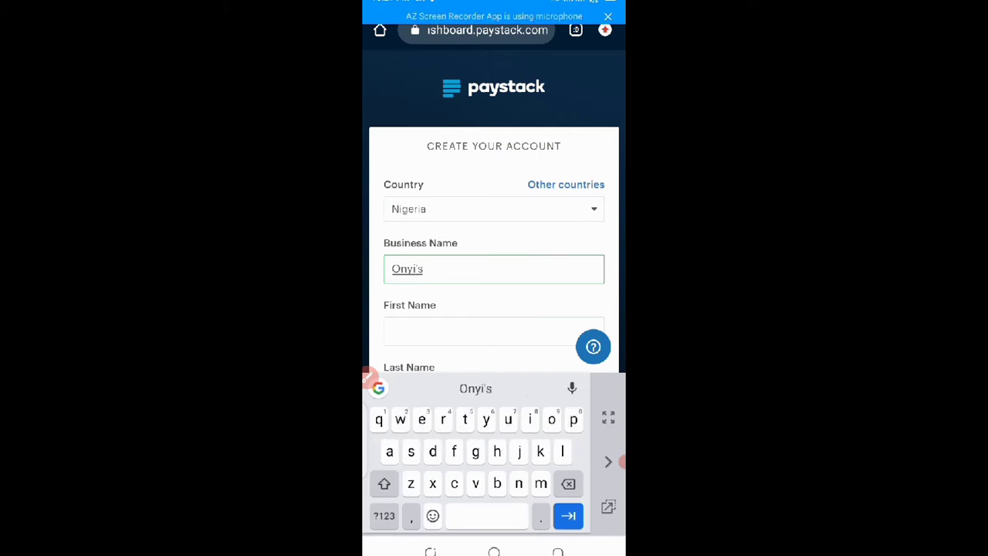
type("variety")
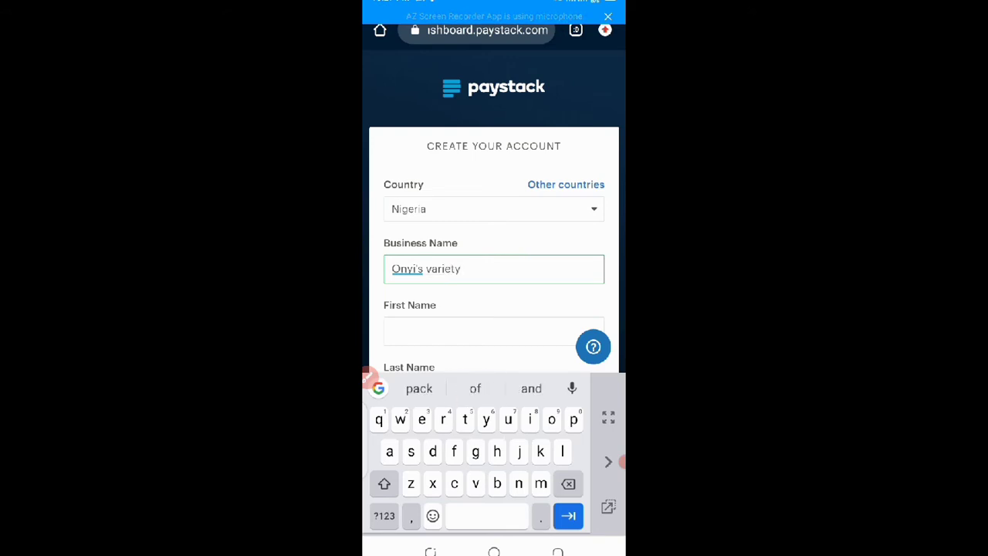
type("dl")
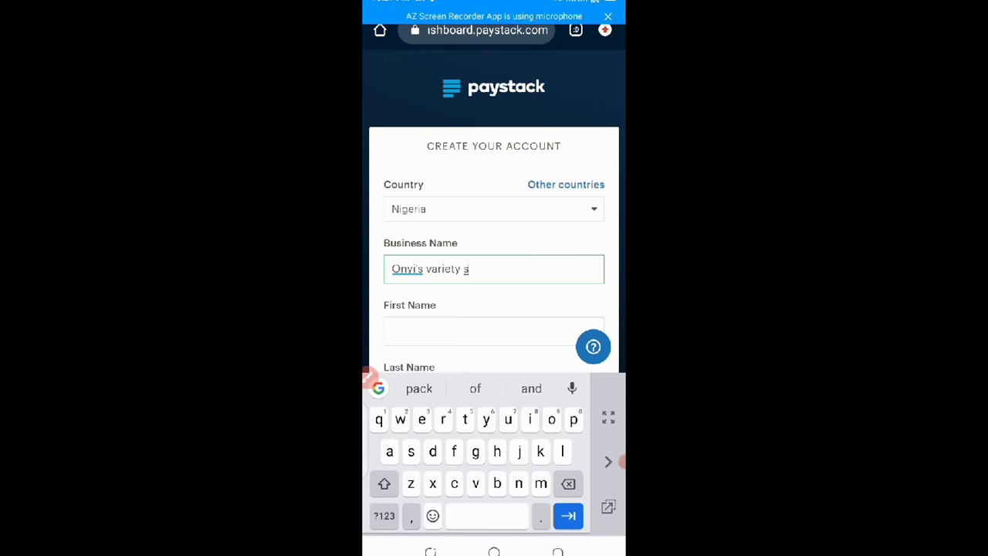
type("td")
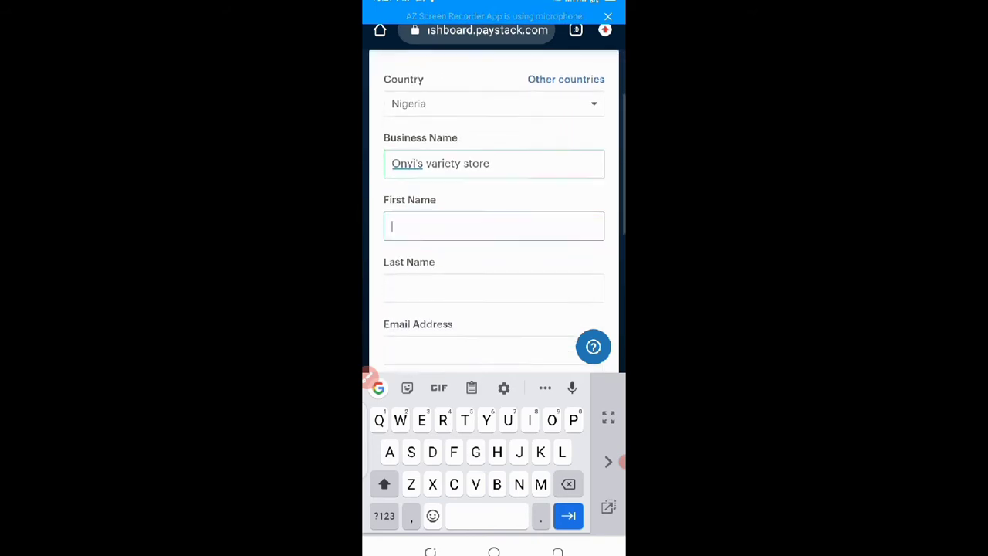
type("Glo")
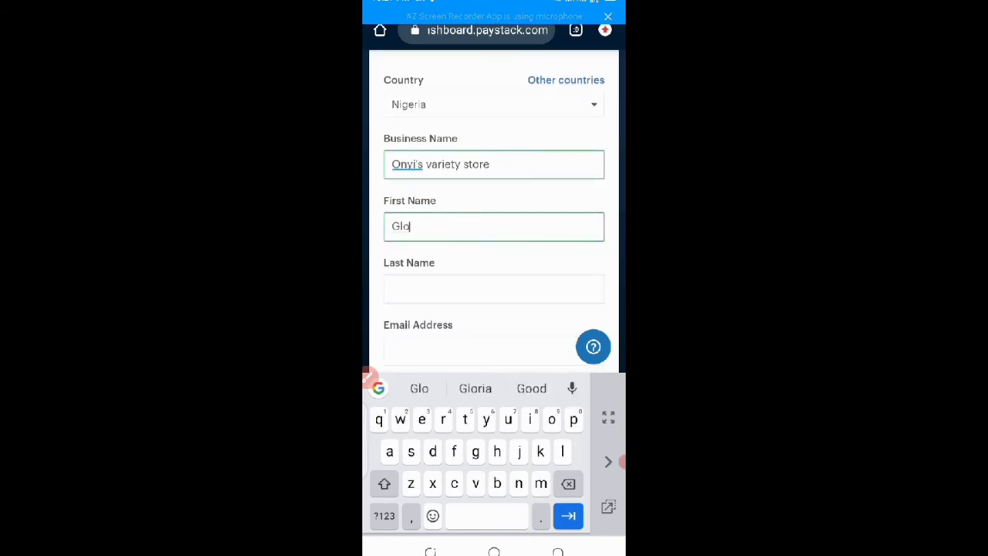
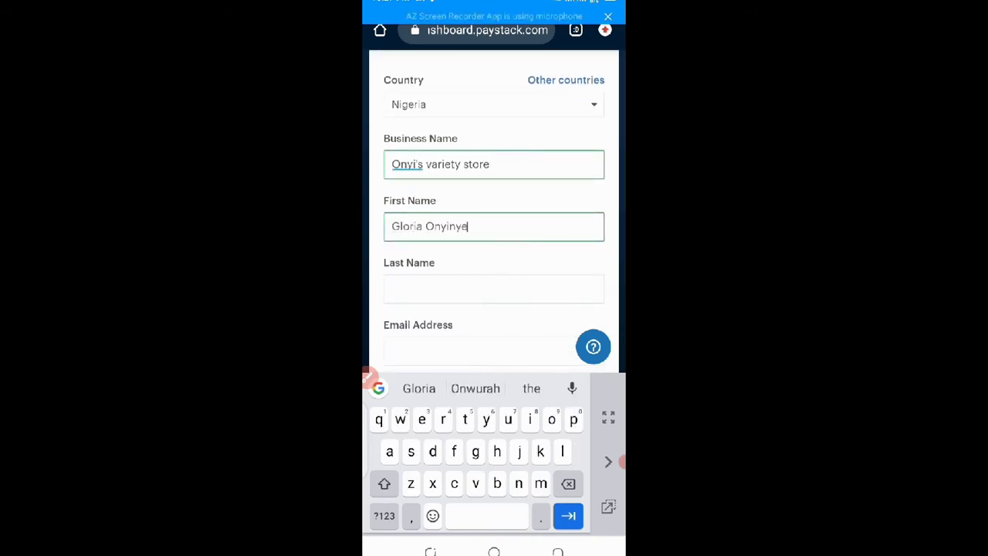
left_click(494, 289)
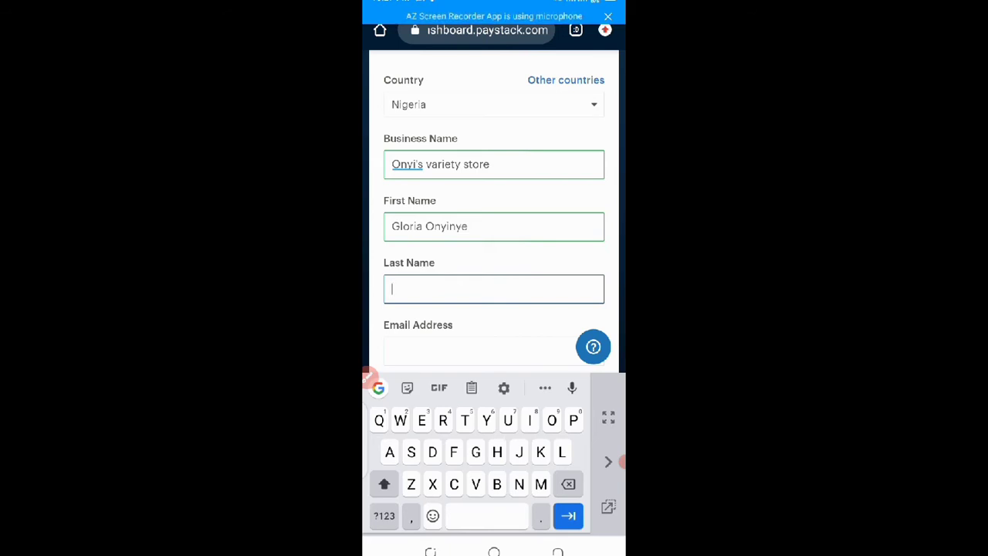
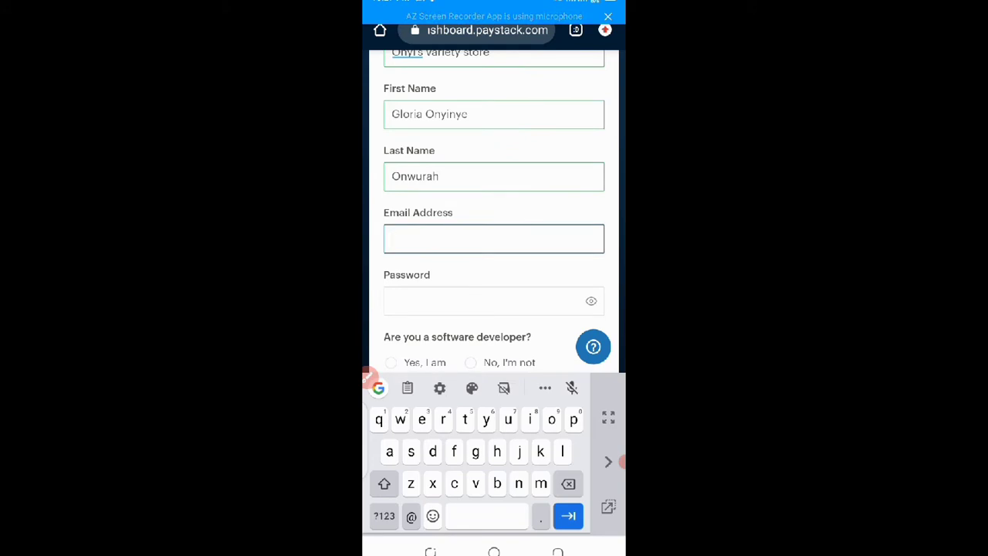
type("onw")
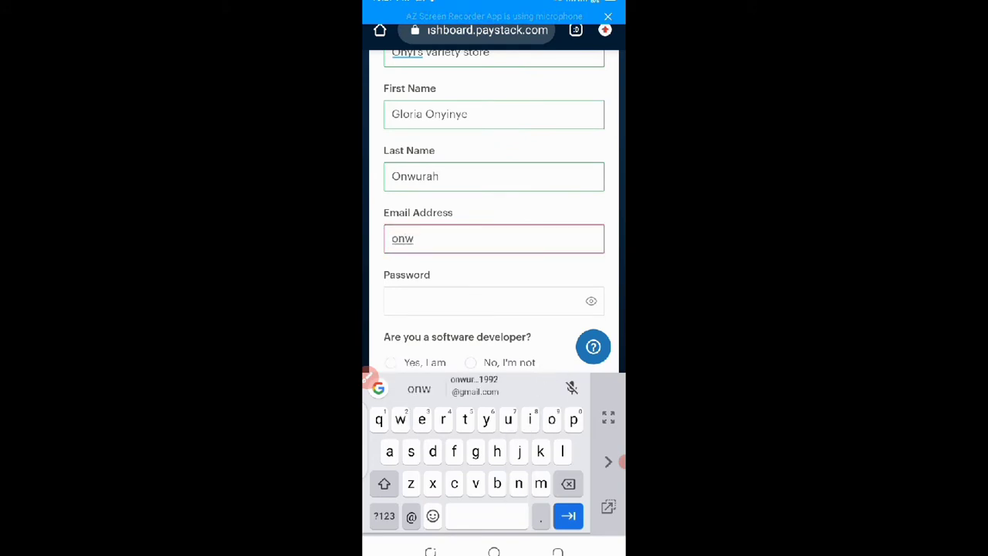
key("backspace")
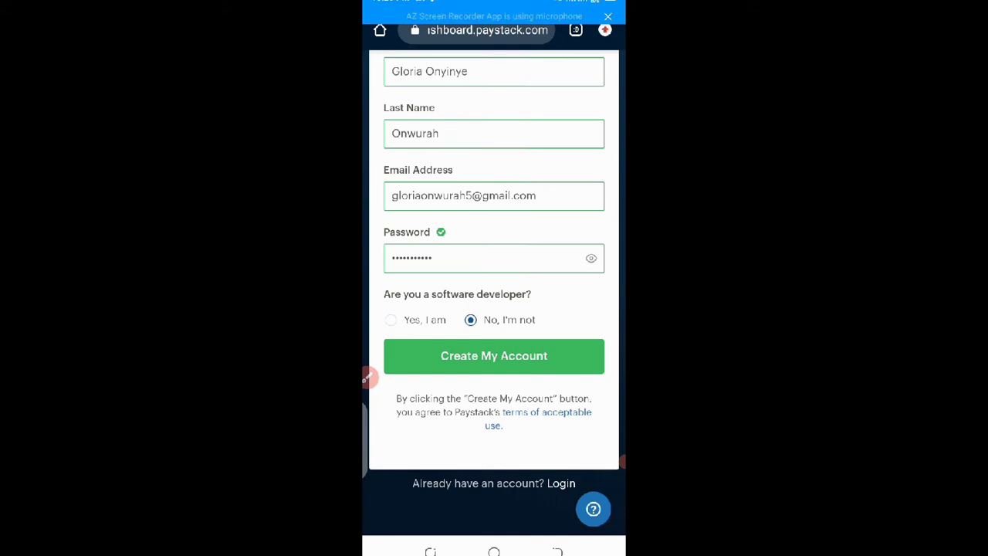
Step: Submit the sign-up form to create the account and decline saving the password
left_click(495, 355)
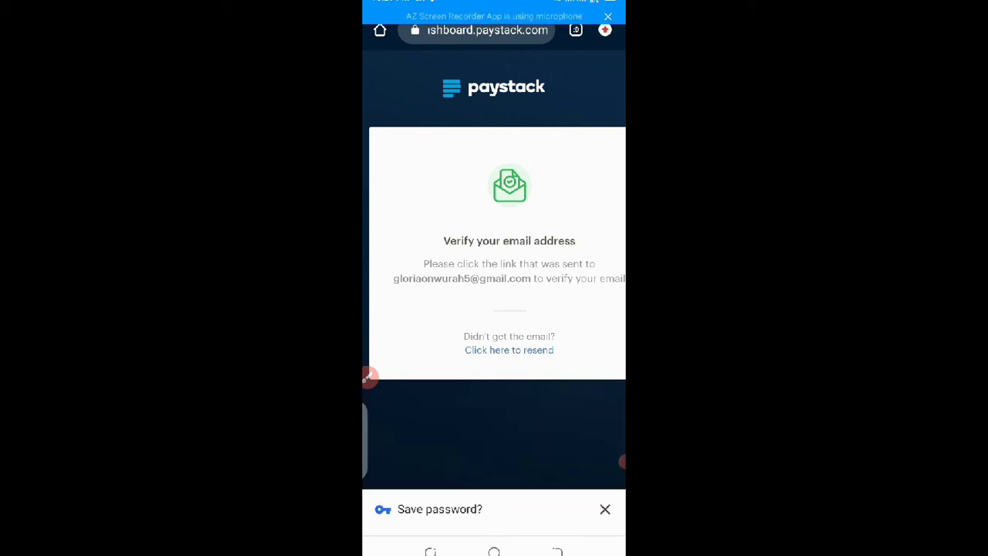
left_click(605, 509)
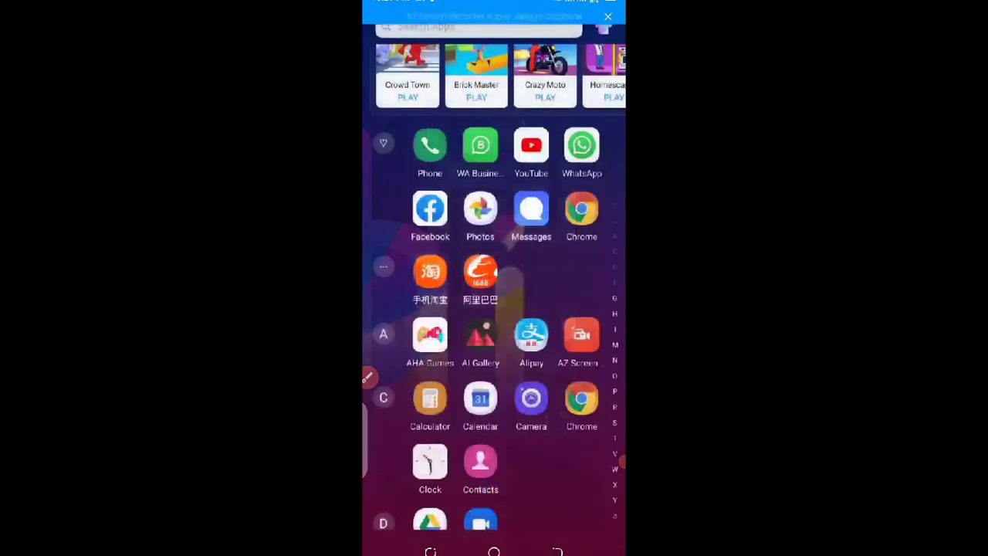
Step: Open the Paystack verification email in Gmail and confirm the email address
scroll("down", 3)
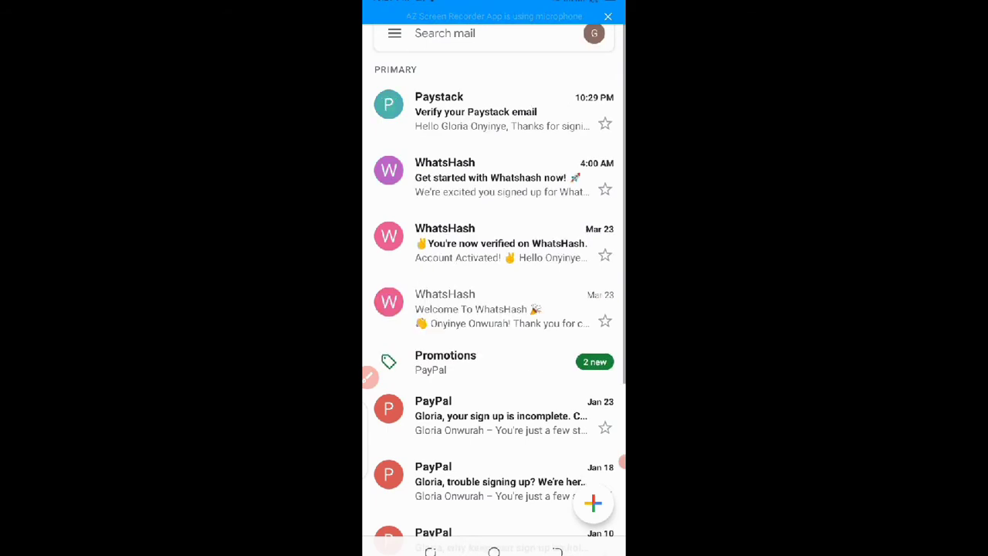
left_click(389, 103)
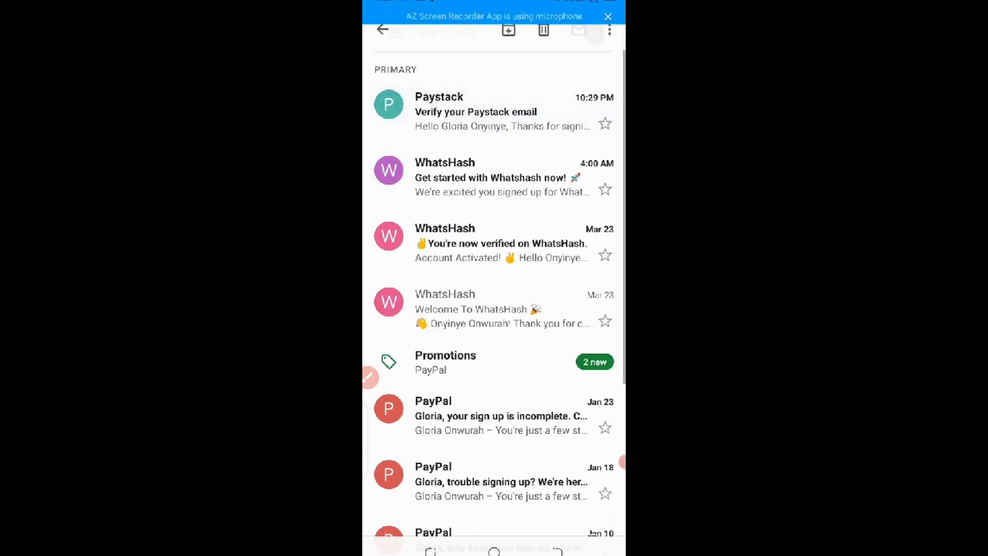
left_click(476, 111)
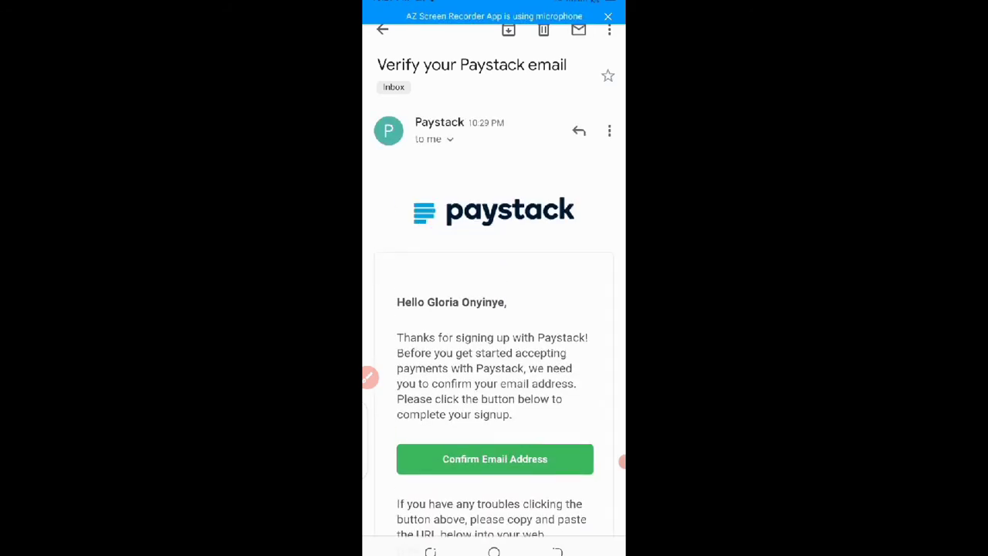
left_click(494, 458)
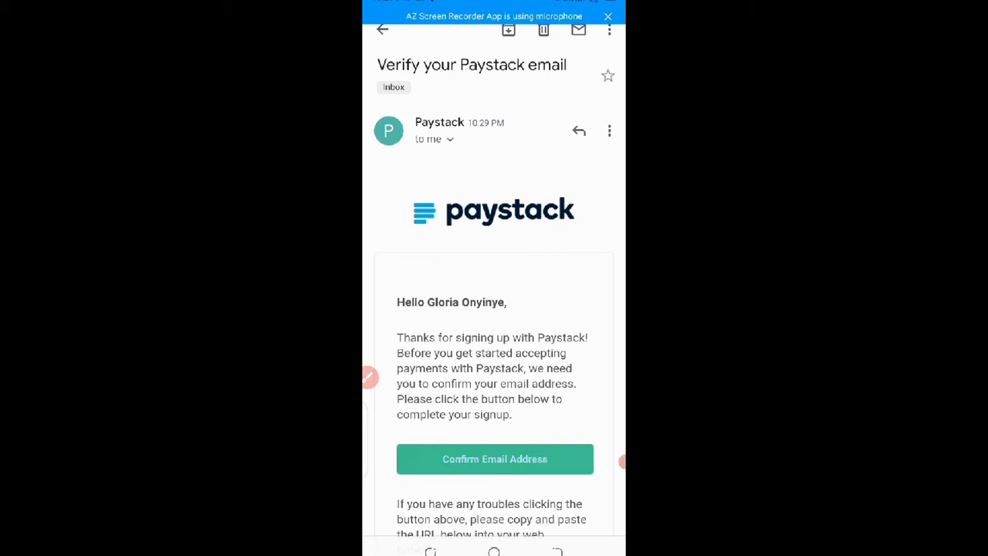
left_click(494, 459)
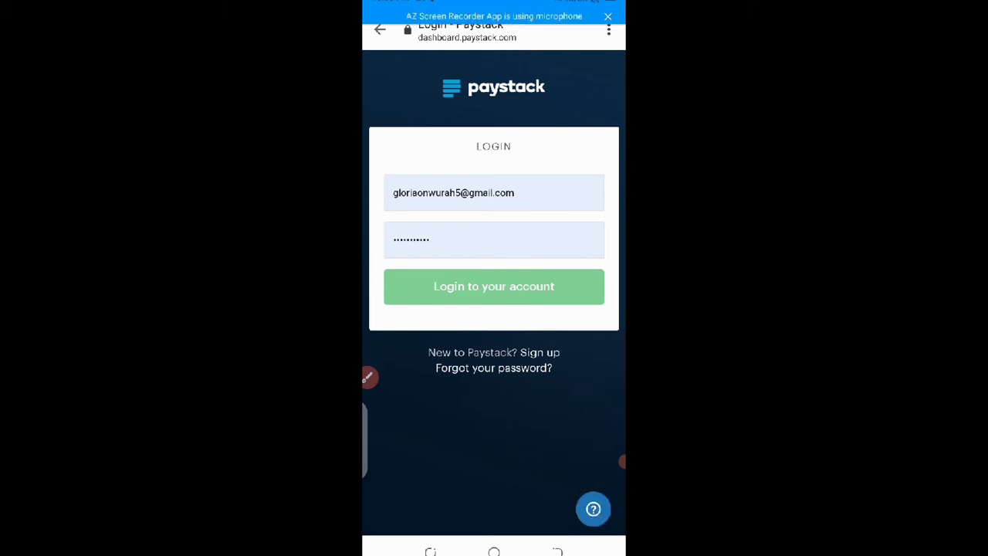
Step: Log in with the saved credentials and reach the dashboard welcome notice
left_click(494, 285)
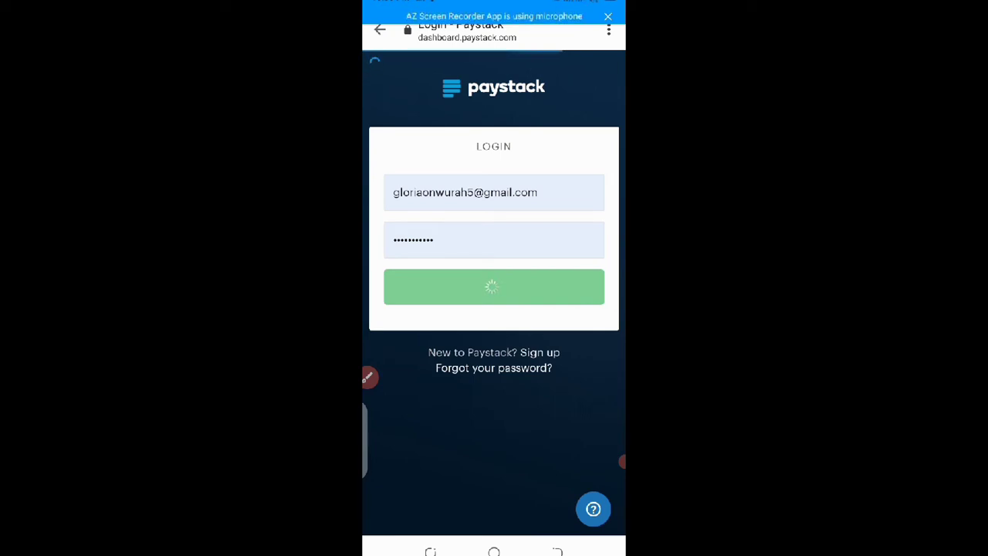
left_click(494, 285)
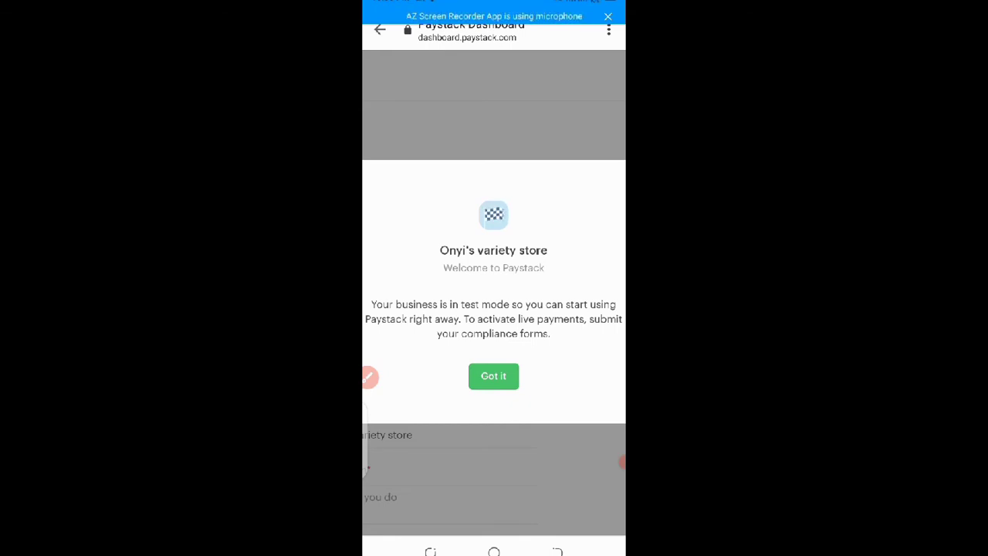
Step: Dismiss the welcome message and describe the business as dealing in quality wears for ladies and gents
left_click(494, 376)
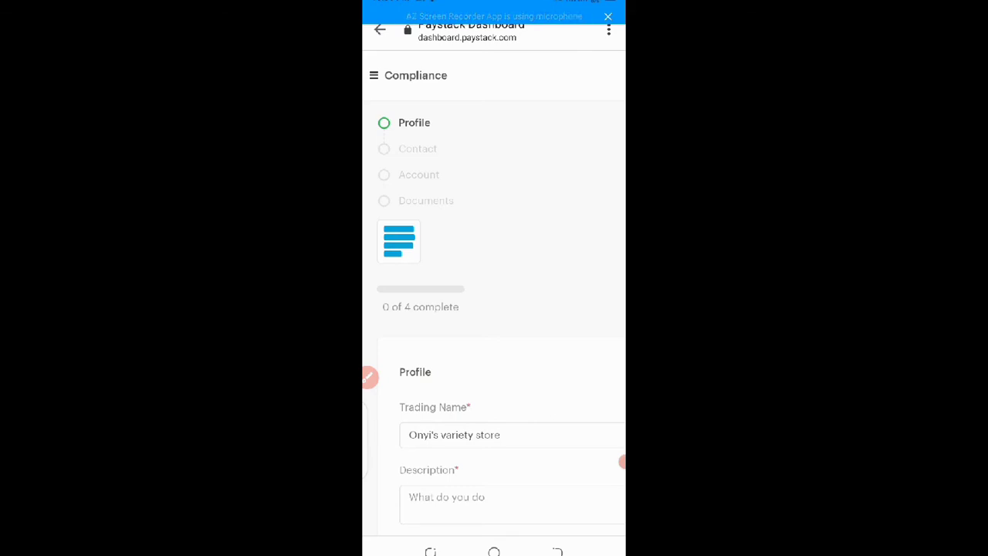
scroll("down", 3)
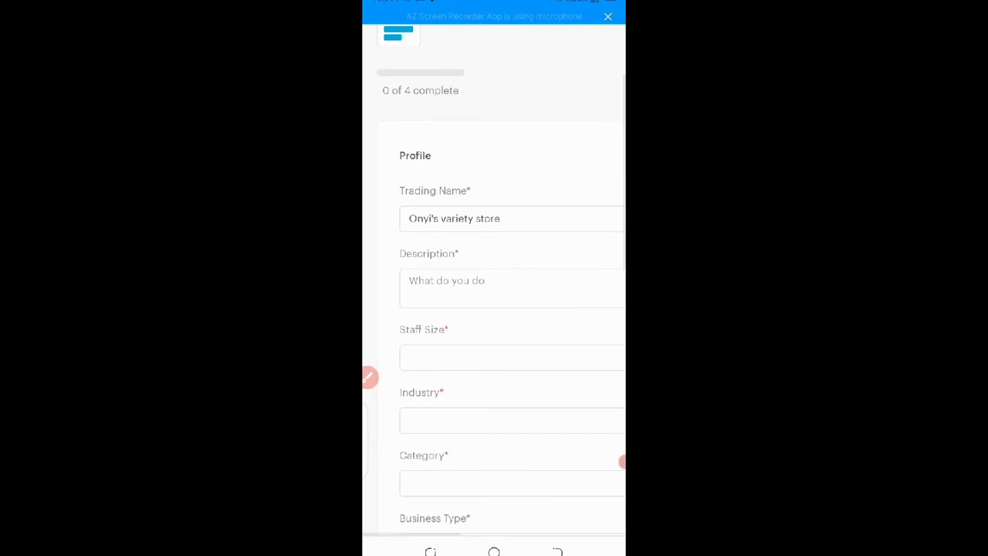
left_click(513, 287)
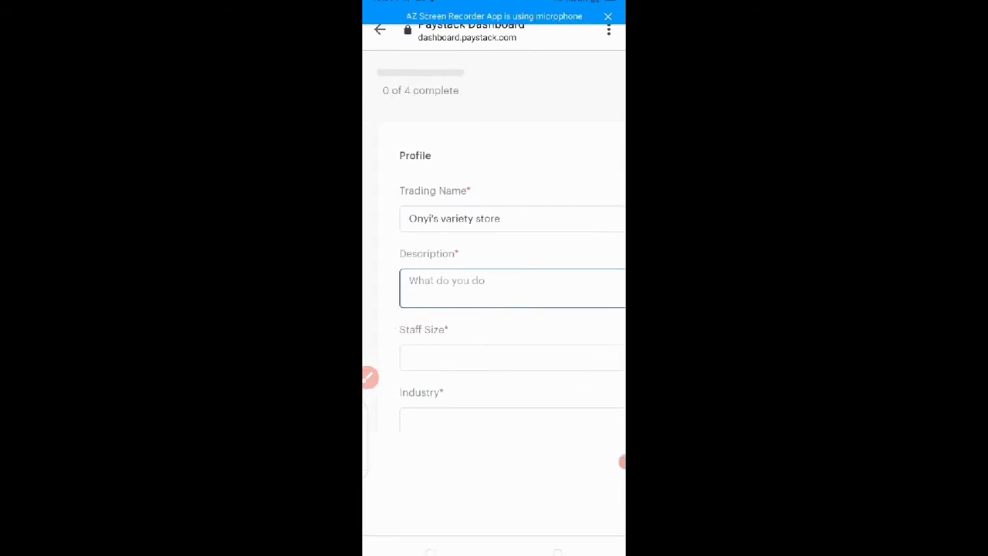
left_click(513, 288)
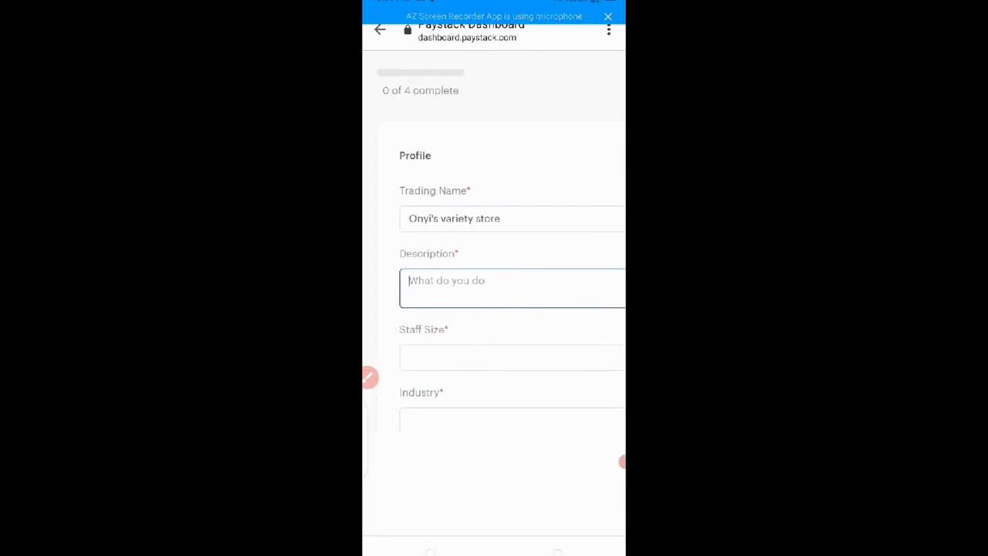
type("h")
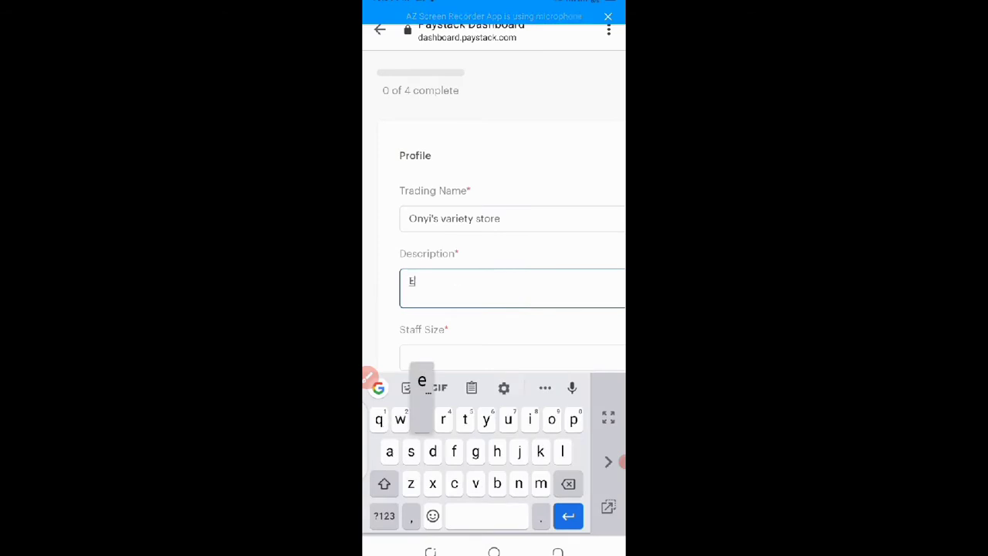
type("e")
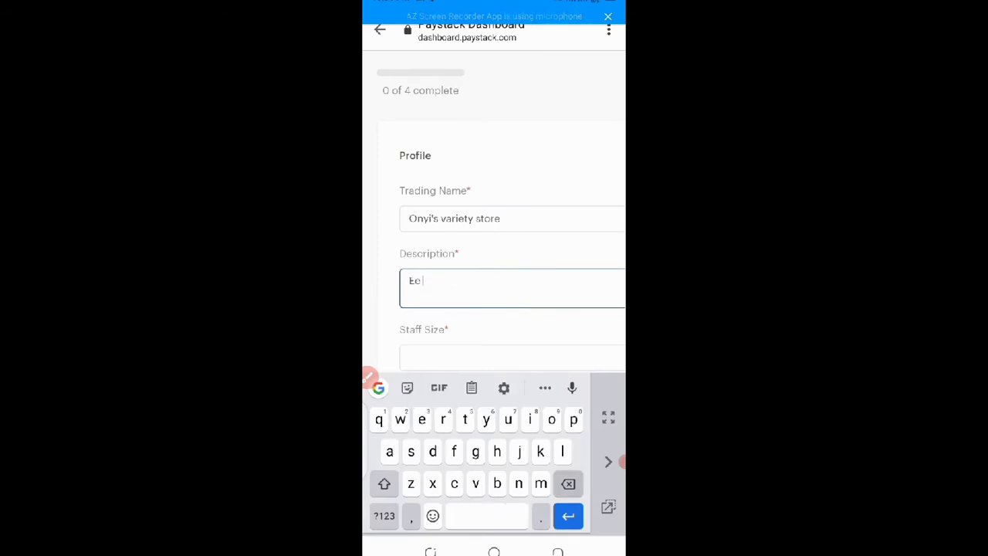
type("We")
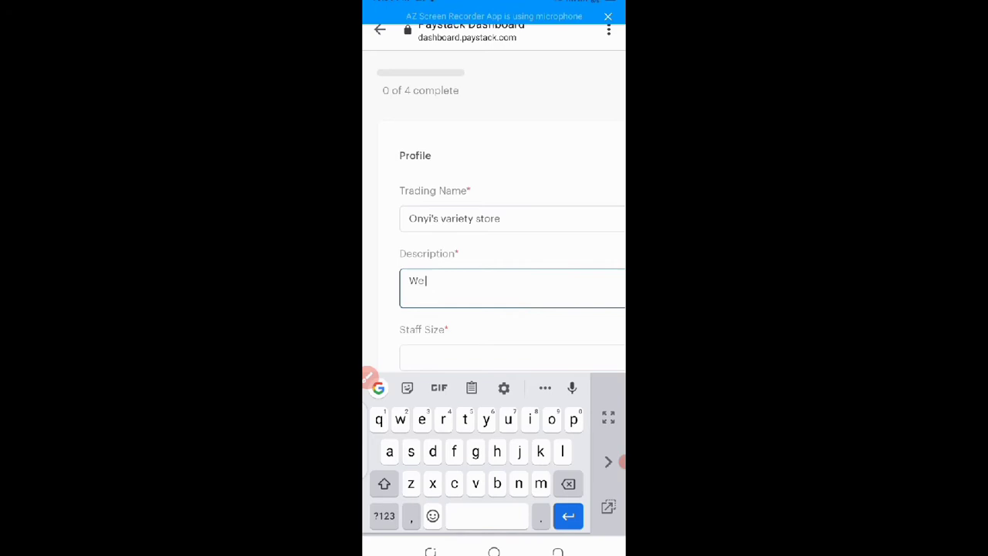
type("deal")
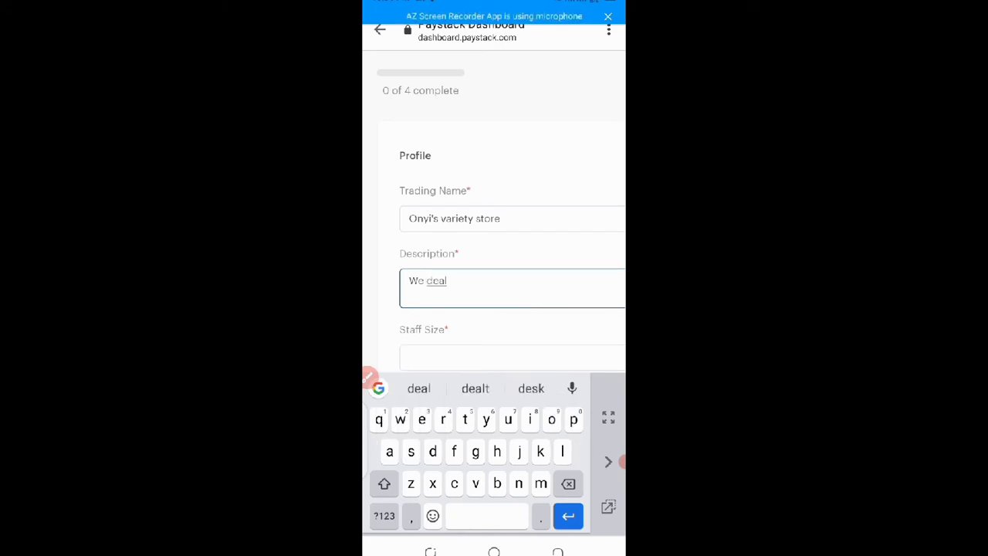
type("on")
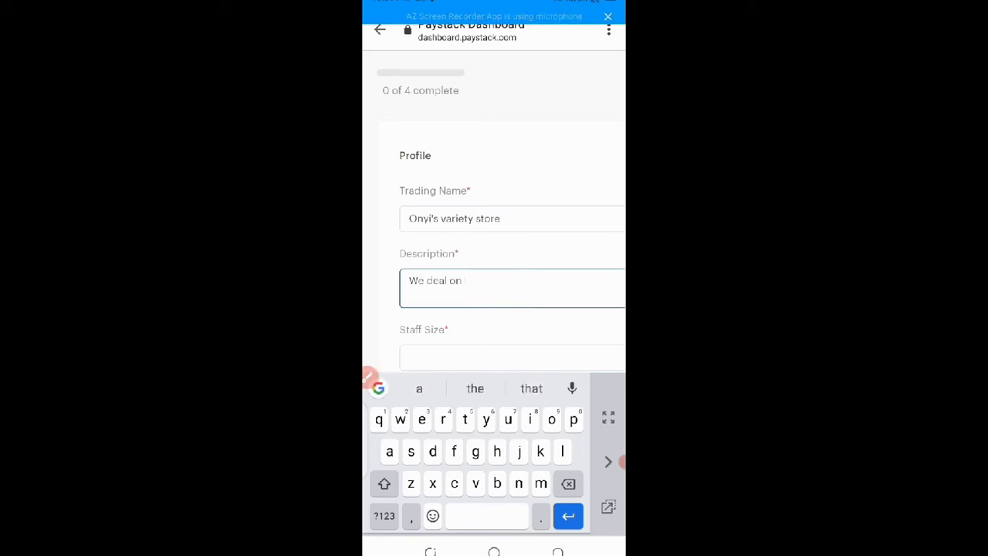
type("g")
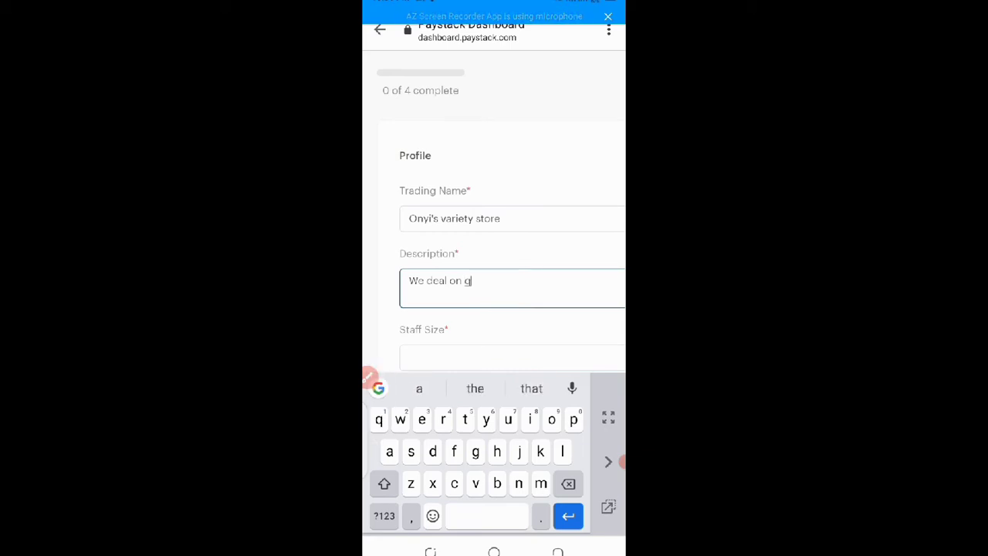
type("quantit")
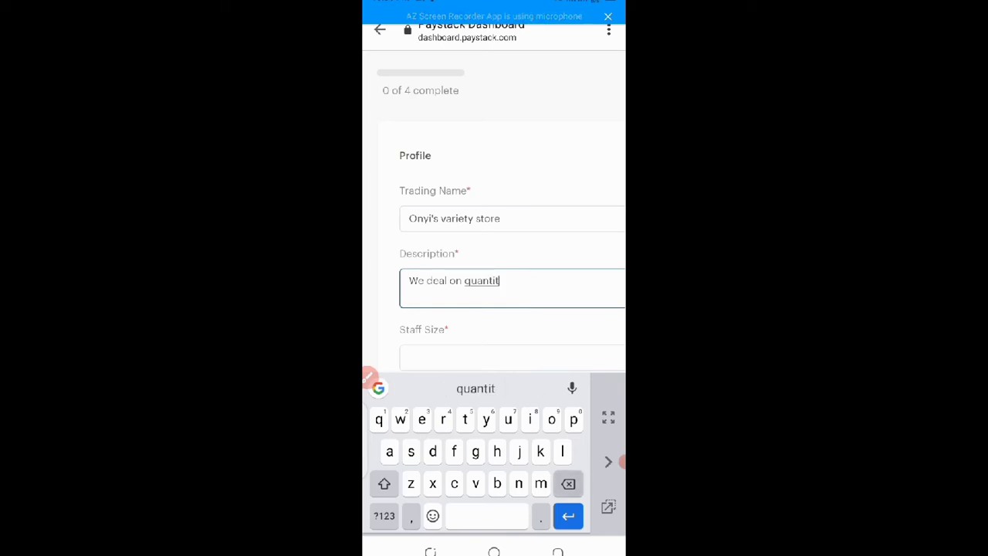
key("BackSpace")
type("lity wears for both")
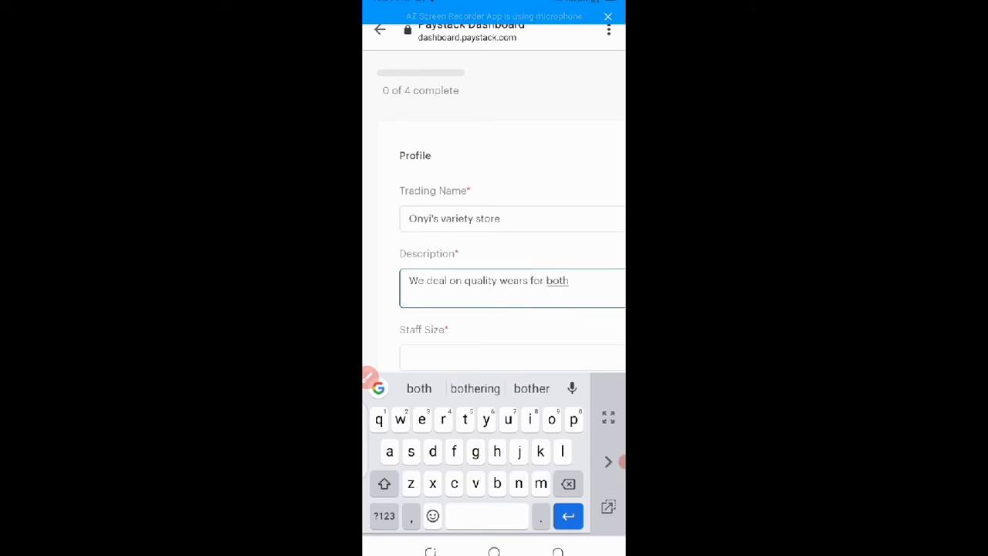
type("ladies")
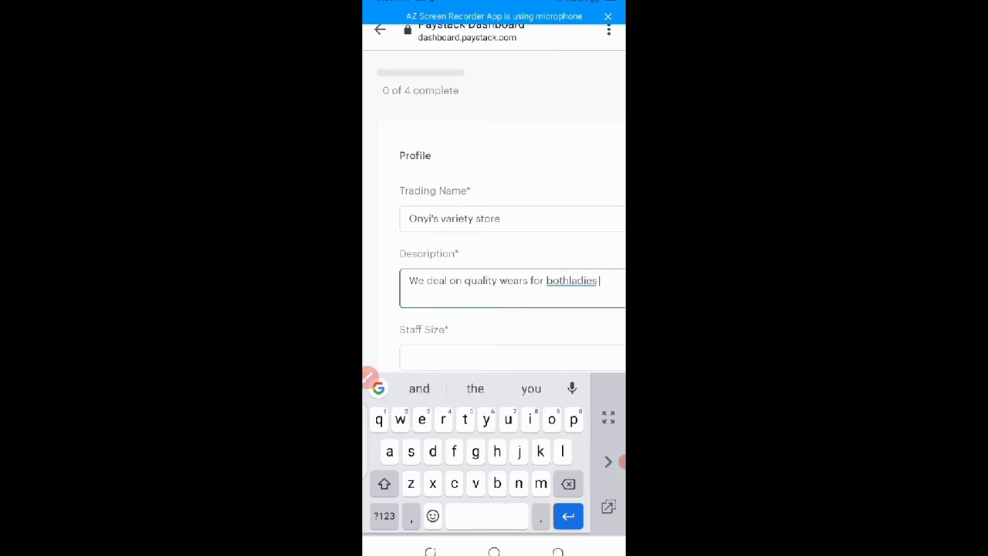
type("and ge")
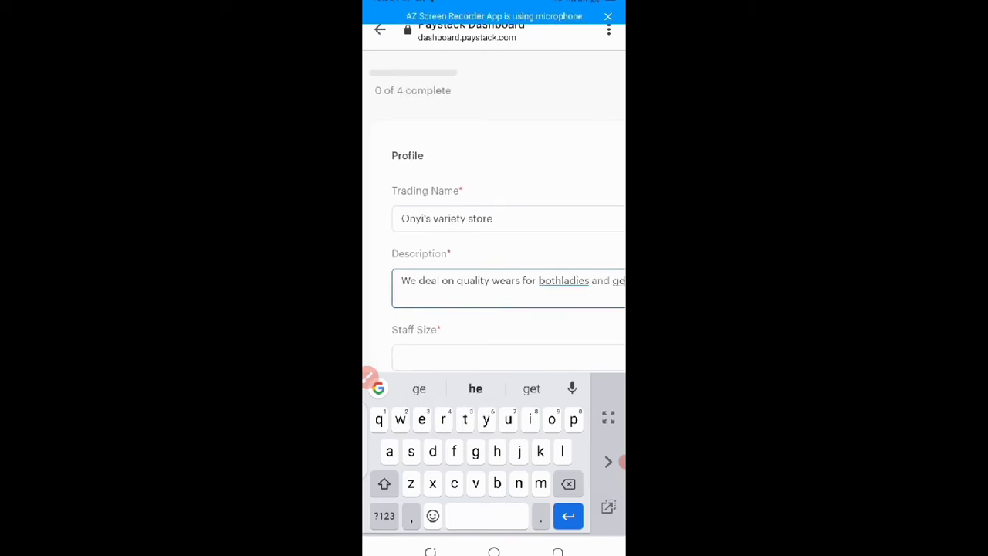
type("gents")
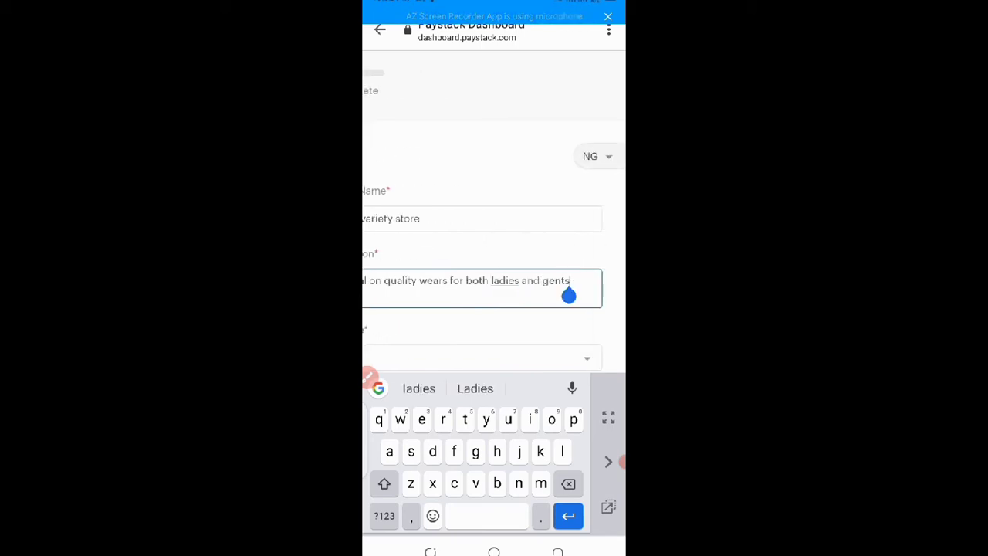
Step: Extend the description: the store also exports Nigerian food stuffs abroad
type(". We")
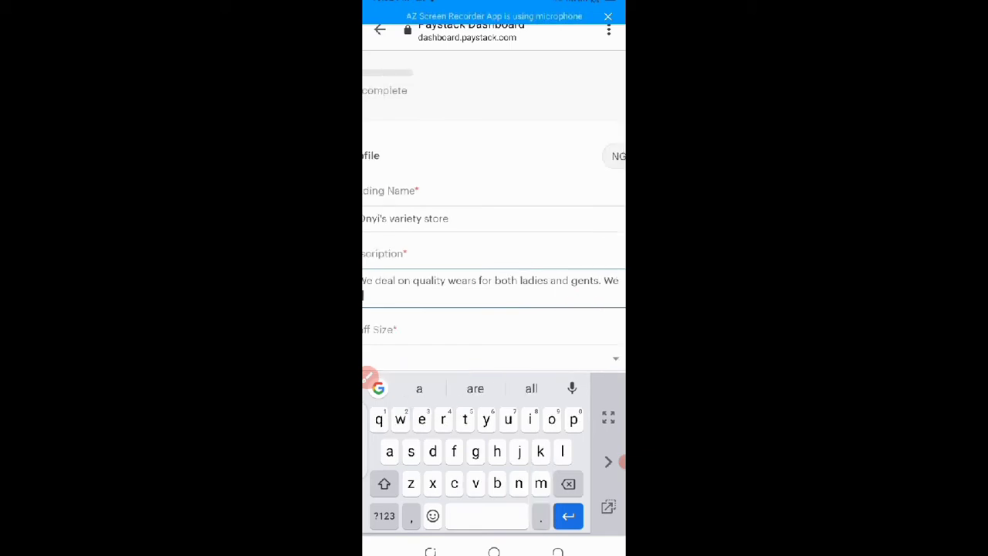
type("lso")
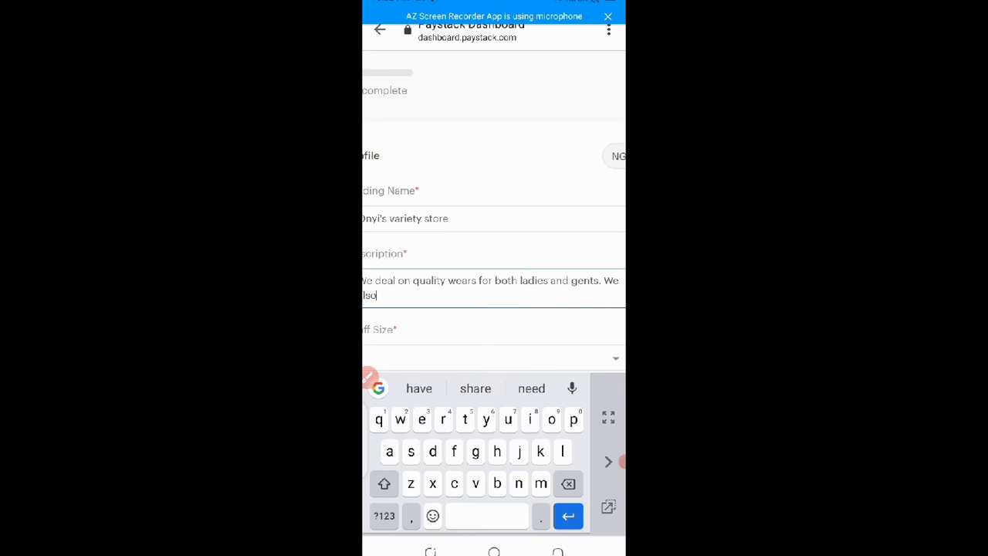
type("export")
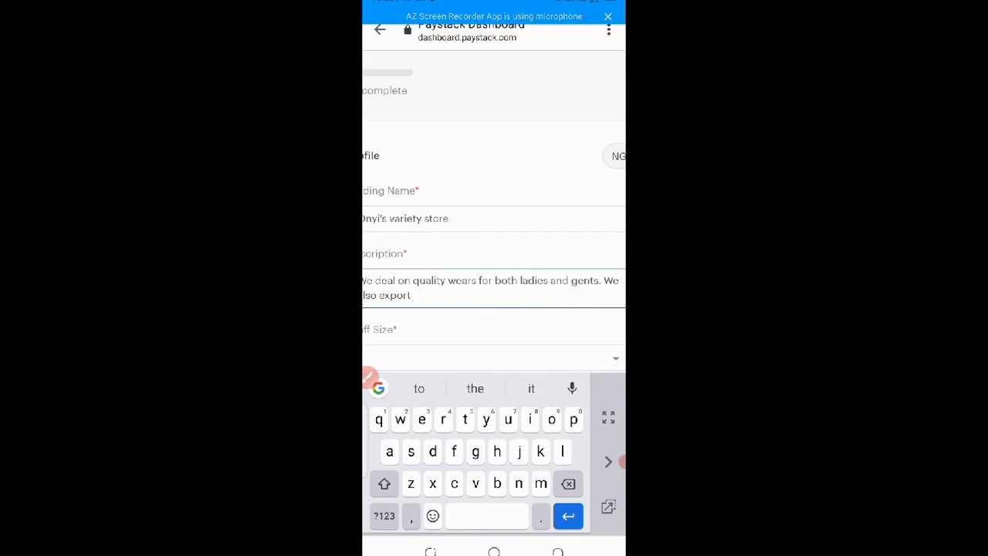
type("Nigerian")
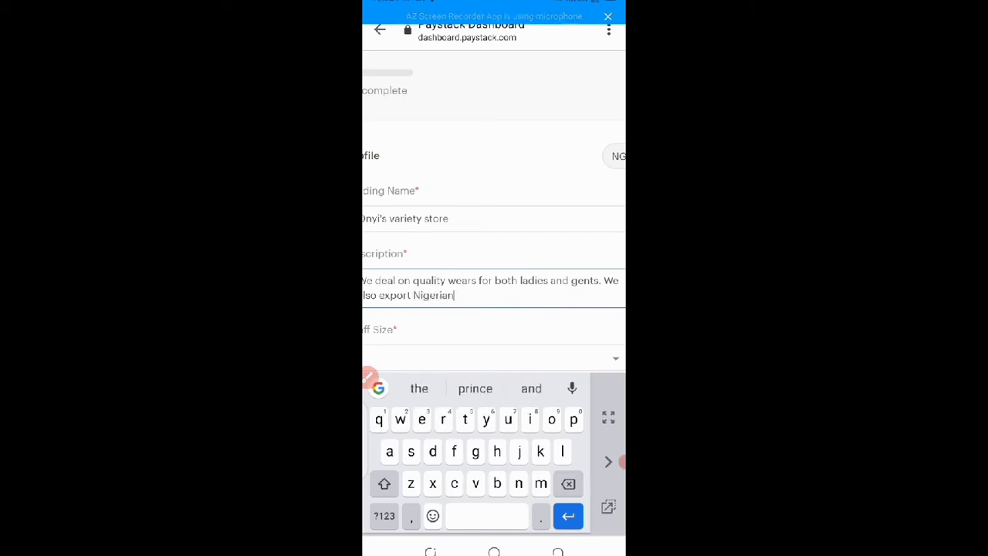
type("food")
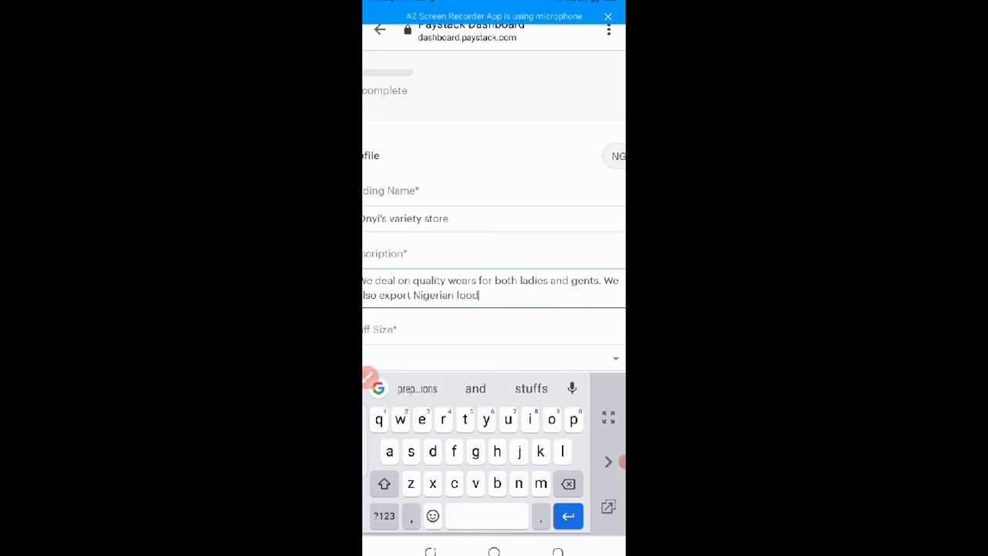
type("stuffs g")
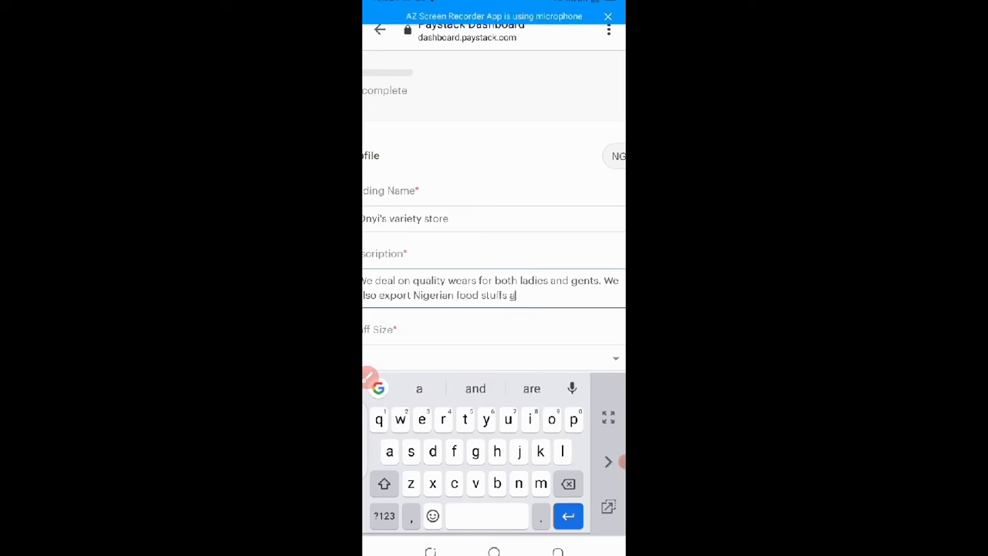
type("abroad.")
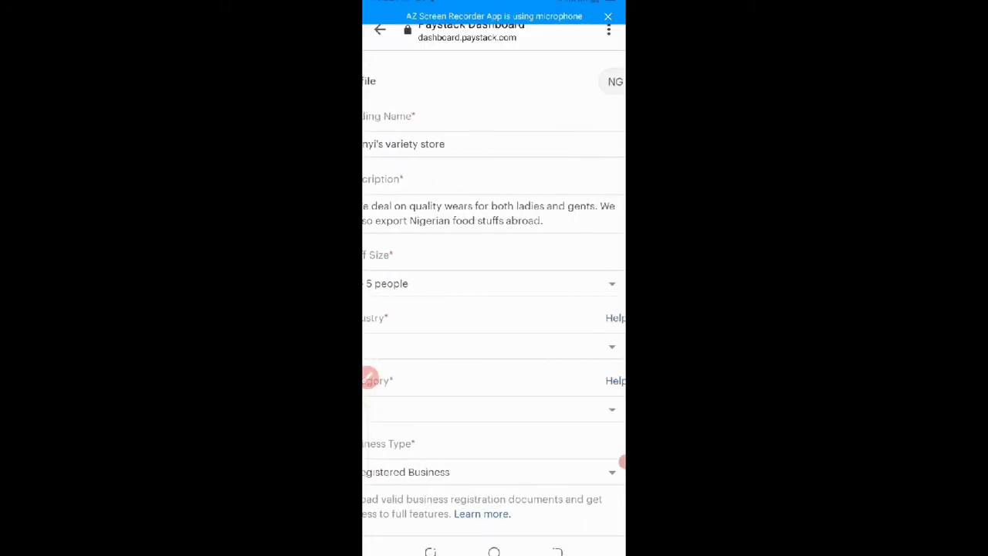
Step: Review the industry list and set the business type to Starter Business
left_click(495, 346)
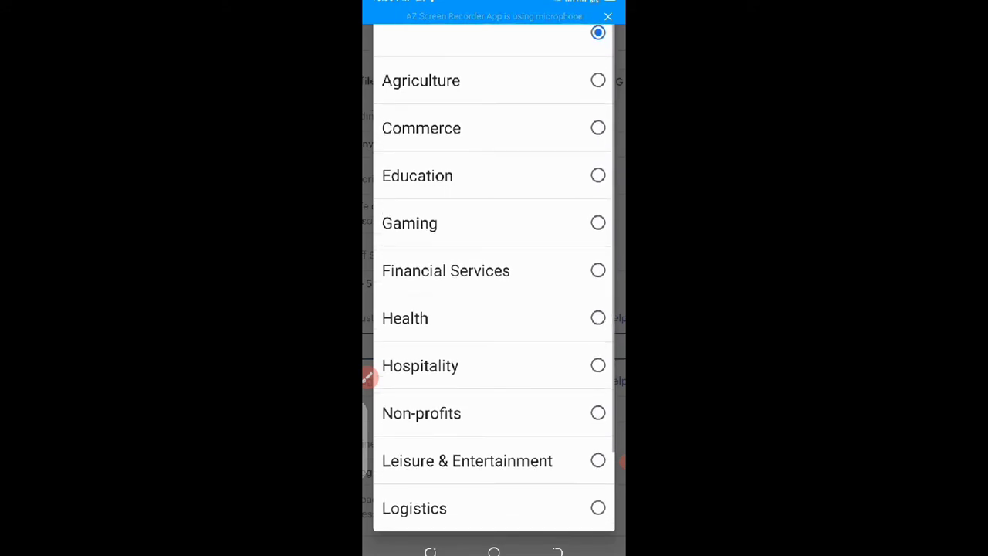
scroll("down", 3)
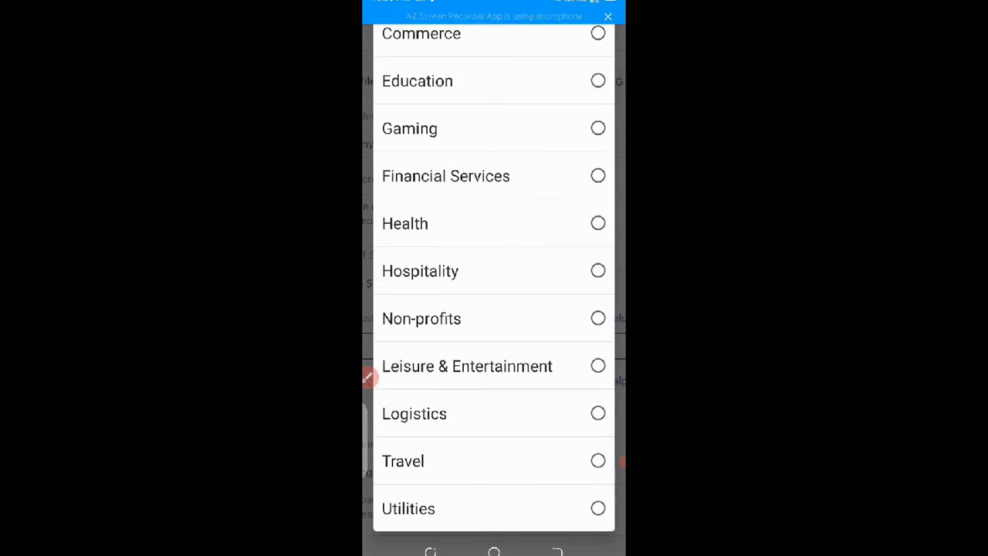
scroll("down", 3)
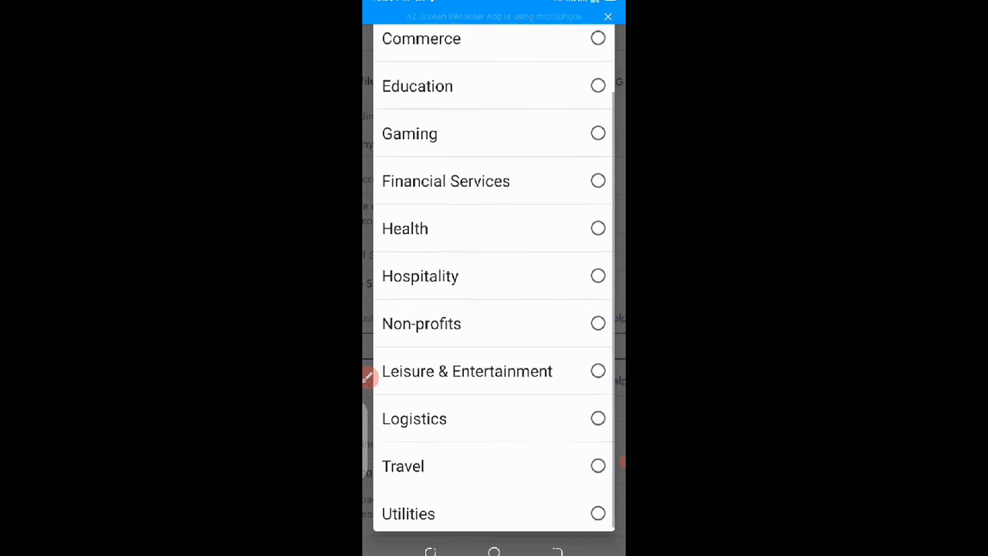
scroll("down", 3)
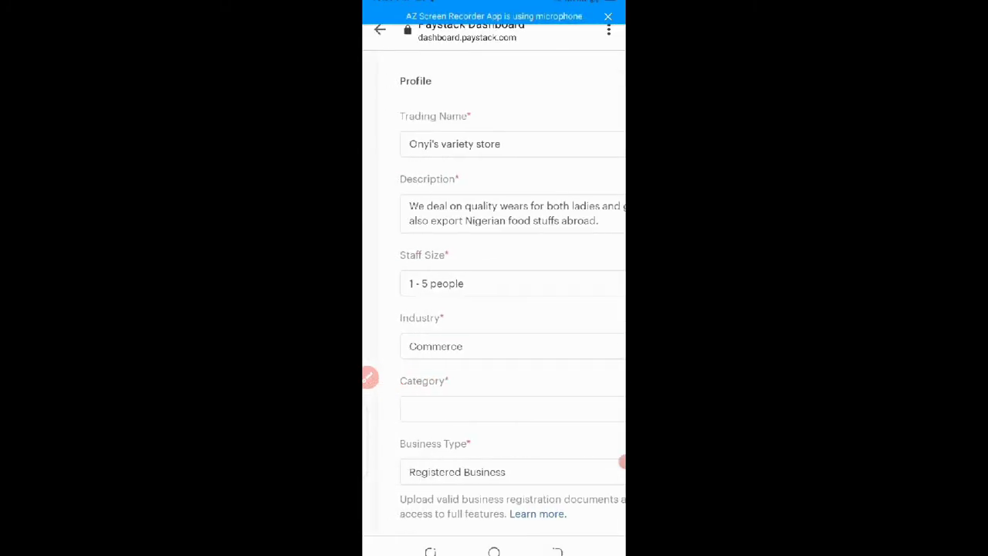
scroll("right", 3)
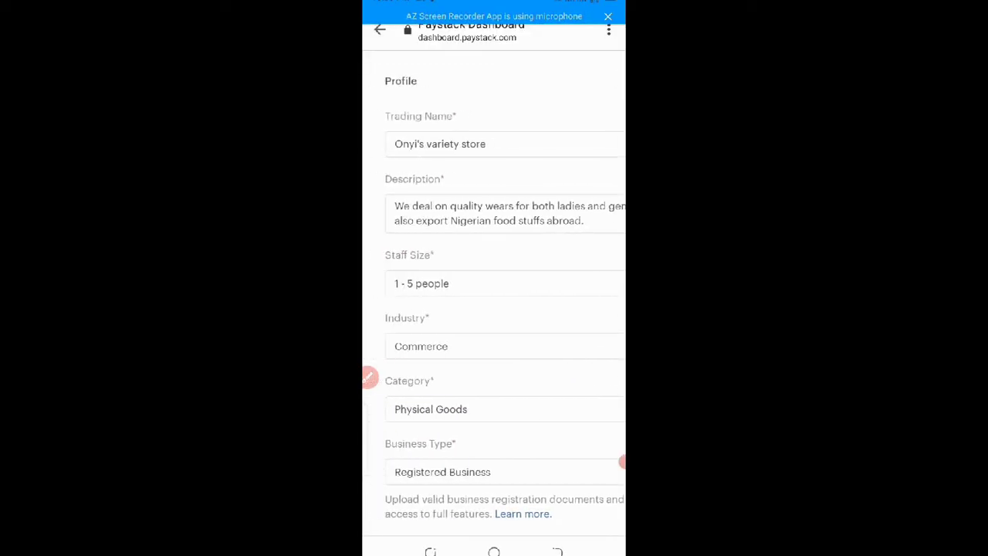
left_click(502, 472)
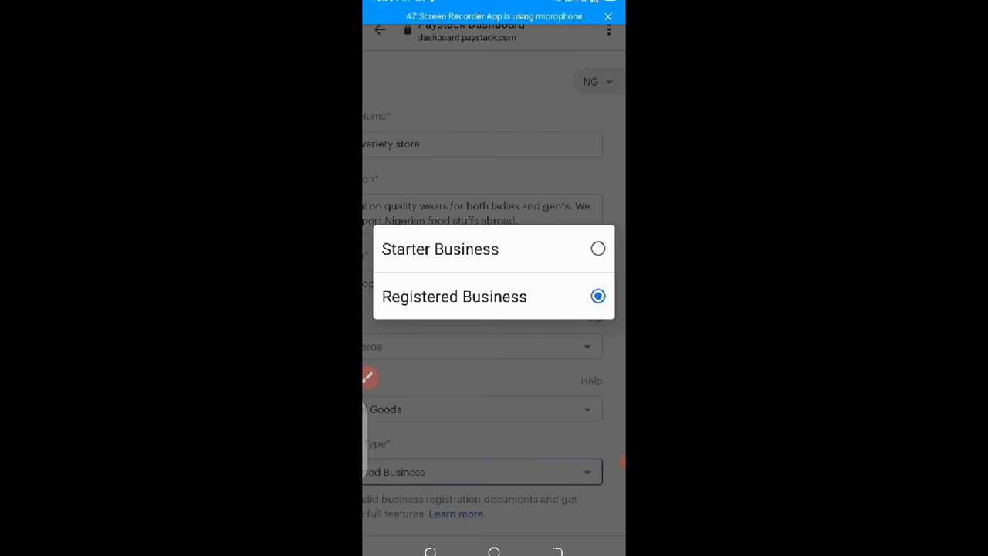
left_click(454, 297)
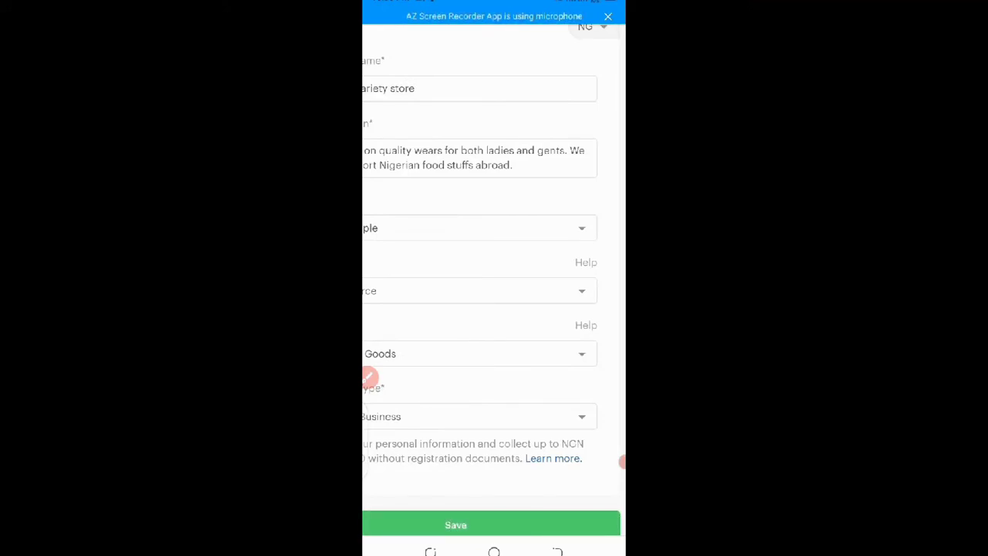
Step: Save the compliance profile and review the summary showing 1 of 4 steps complete
left_click(455, 525)
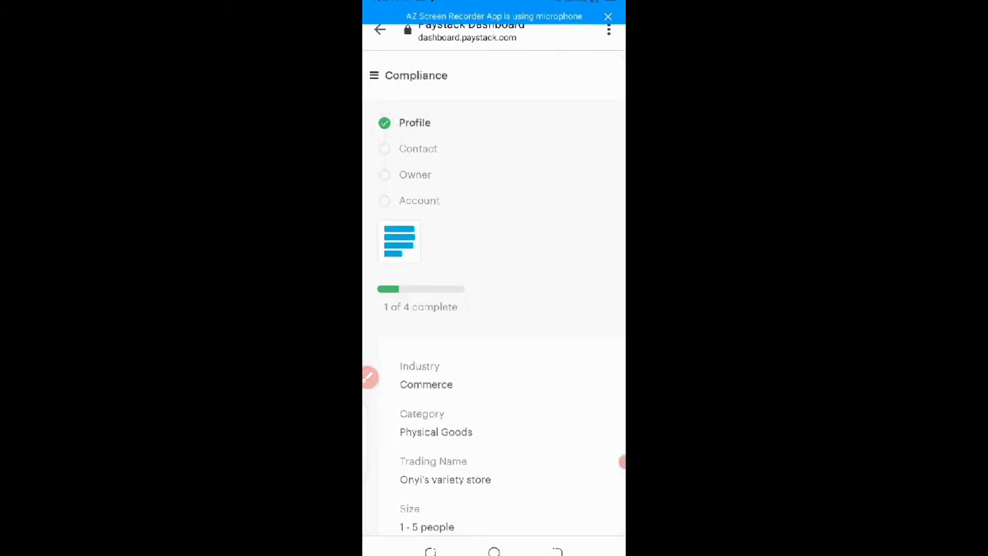
left_click_drag(386, 93, 395, 228)
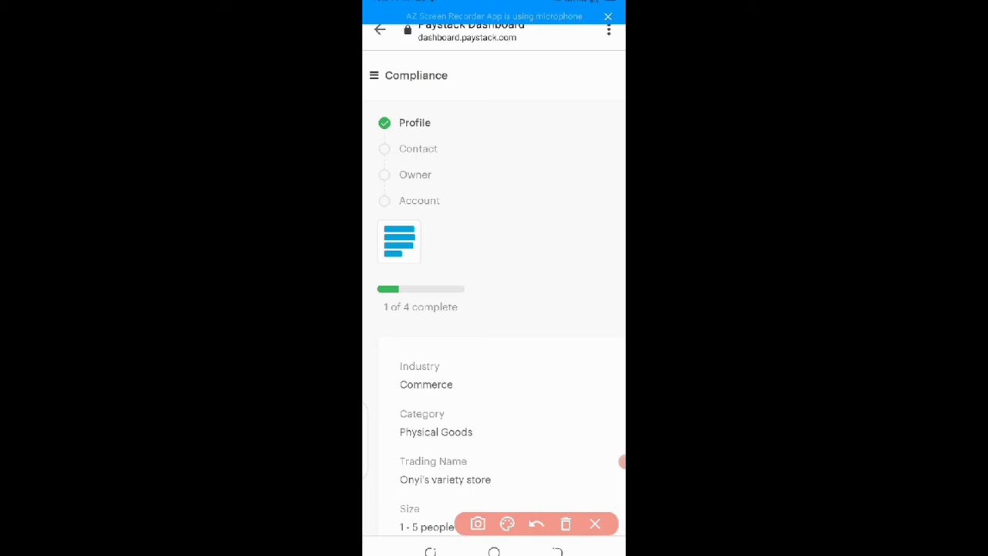
scroll("down", 3)
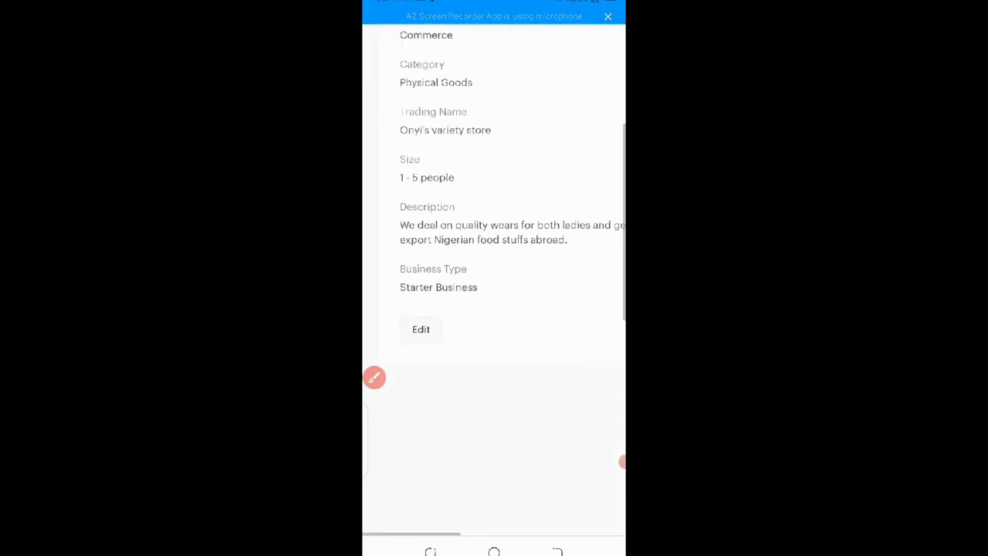
scroll("down", 3)
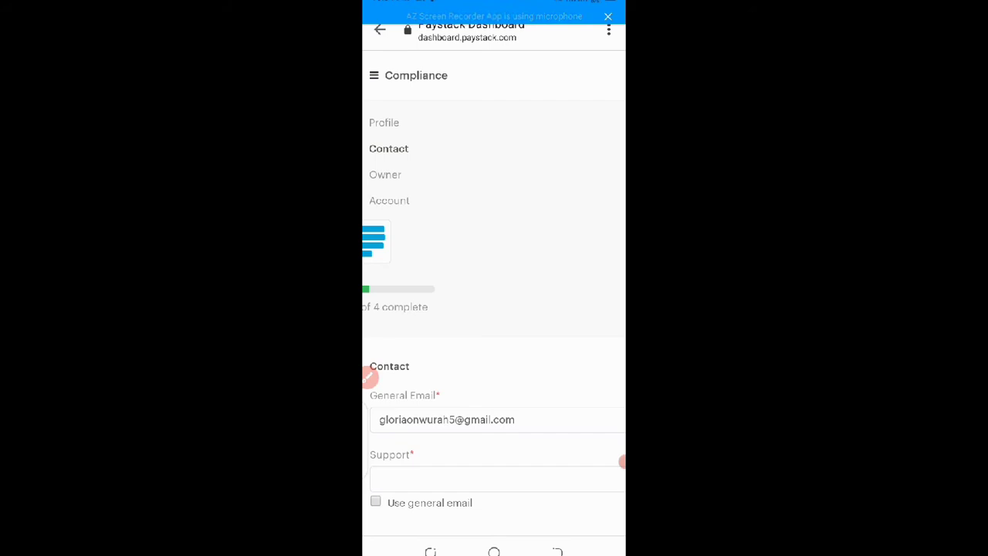
Step: Set support and disputes to use the general email and enter the business phone number
left_click(377, 501)
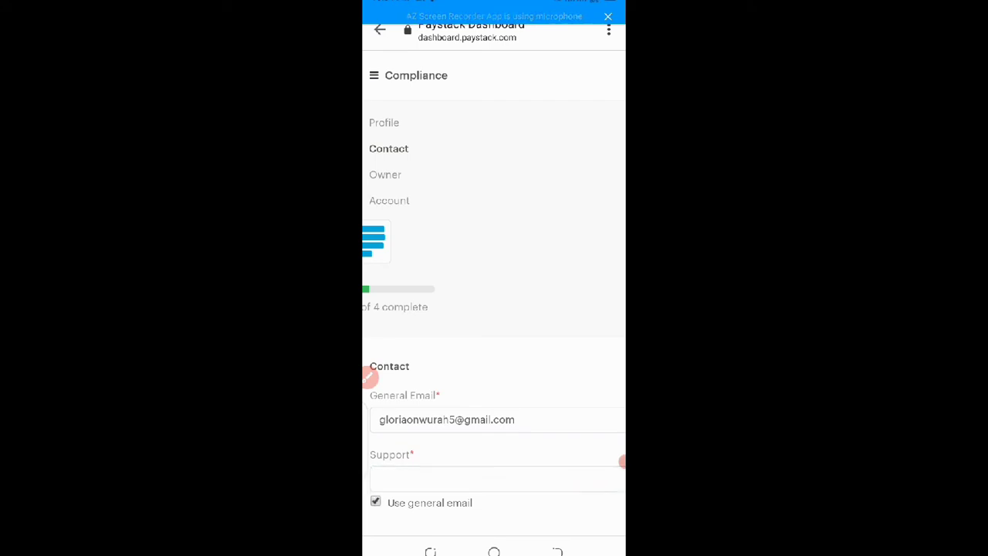
scroll("down", 3)
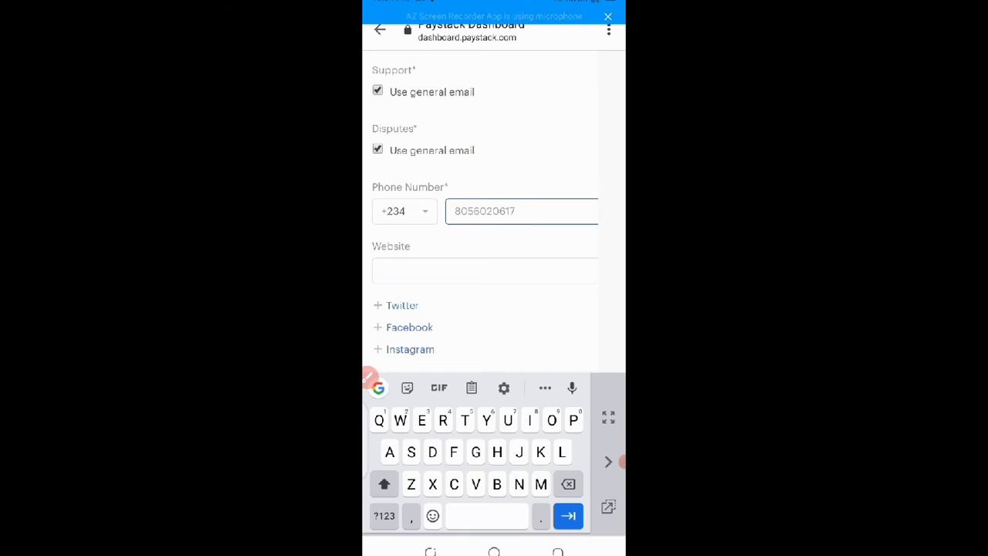
left_click(383, 516)
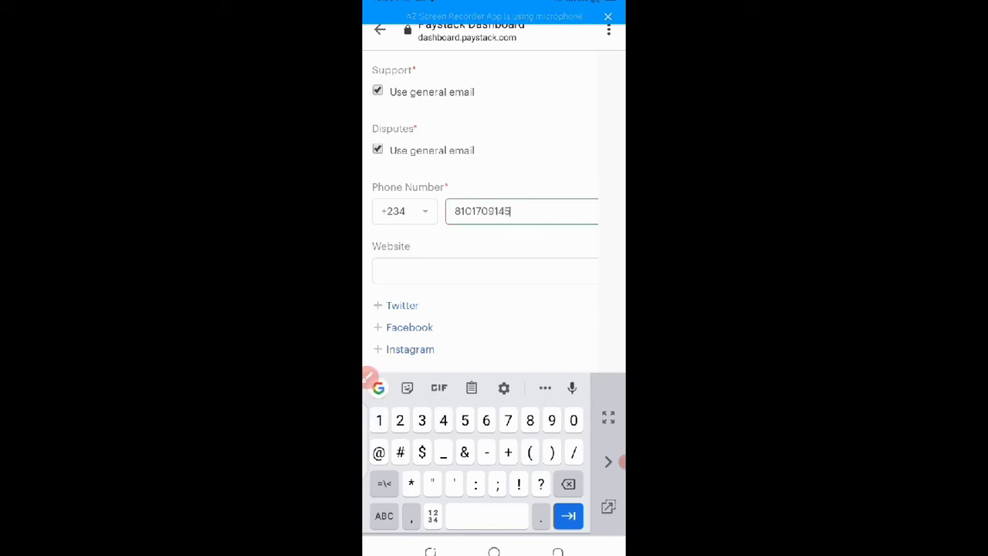
left_click(485, 270)
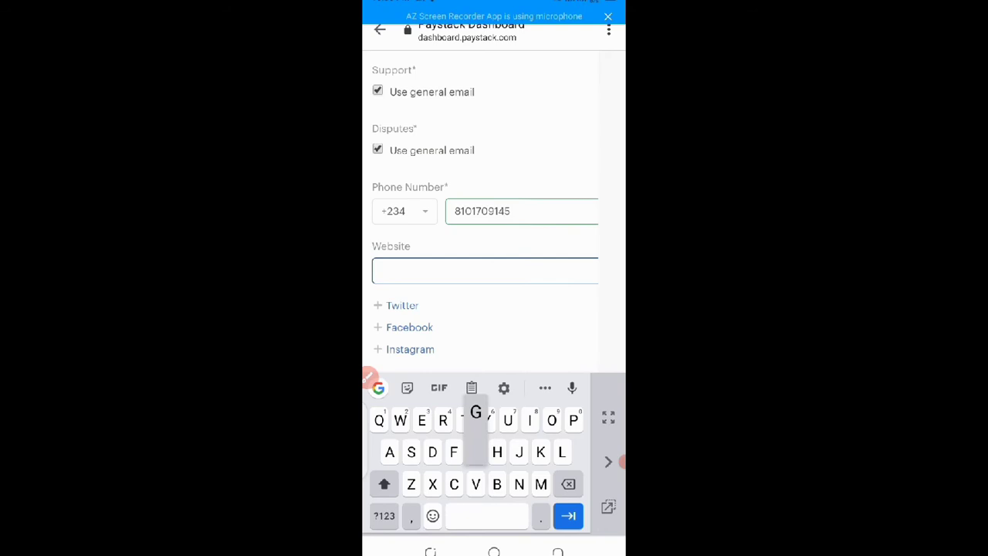
Step: Enter the business website Gloriousempire.com.ng
type("Glio")
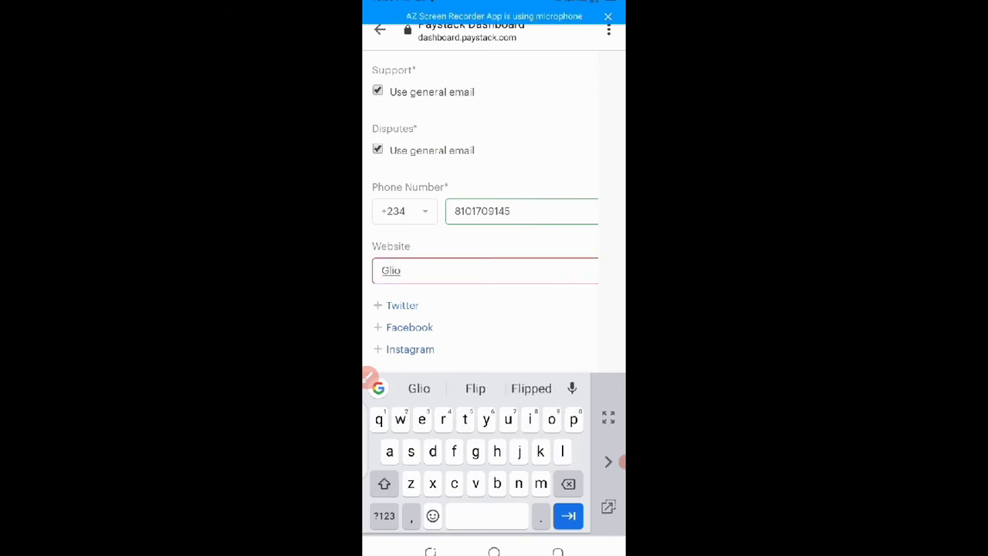
key("BackSpace")
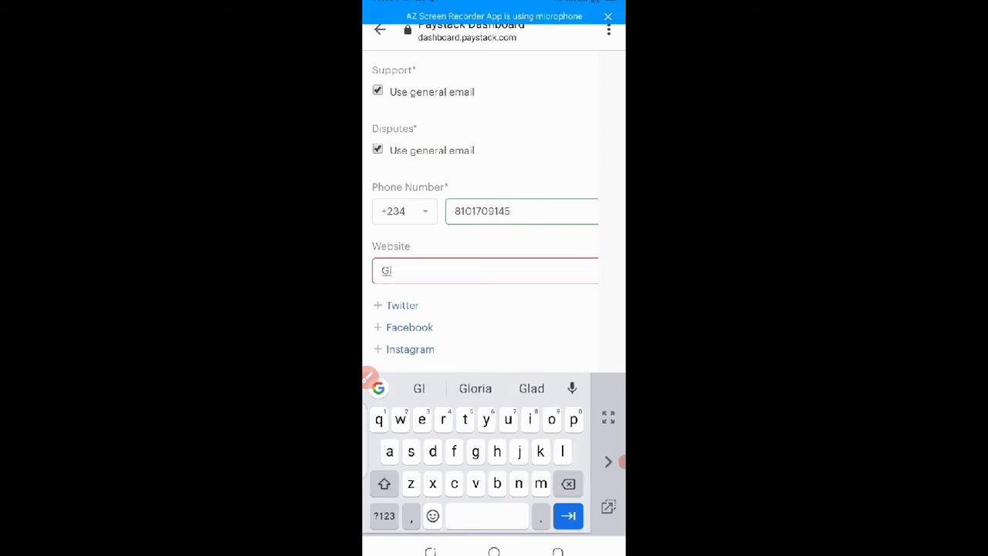
type("orious")
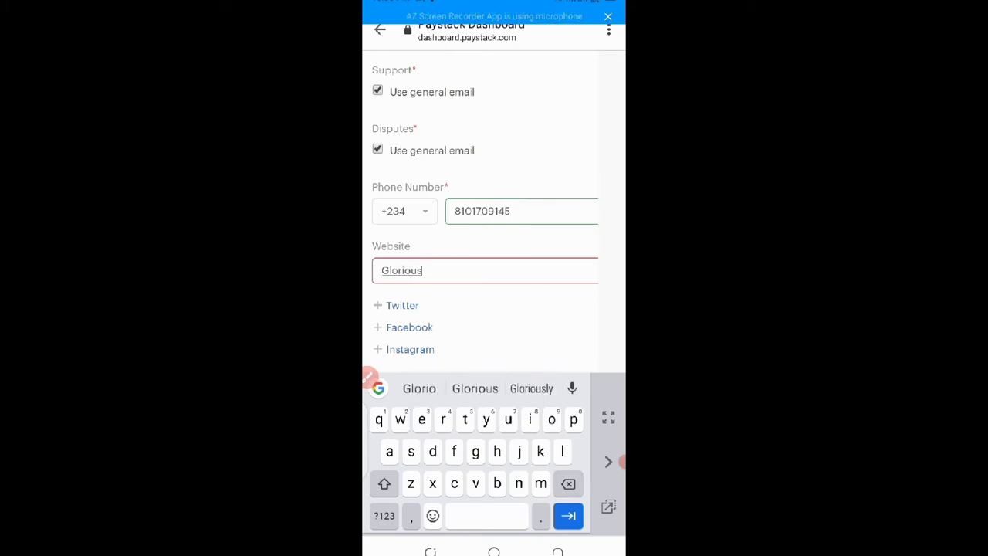
type("empire")
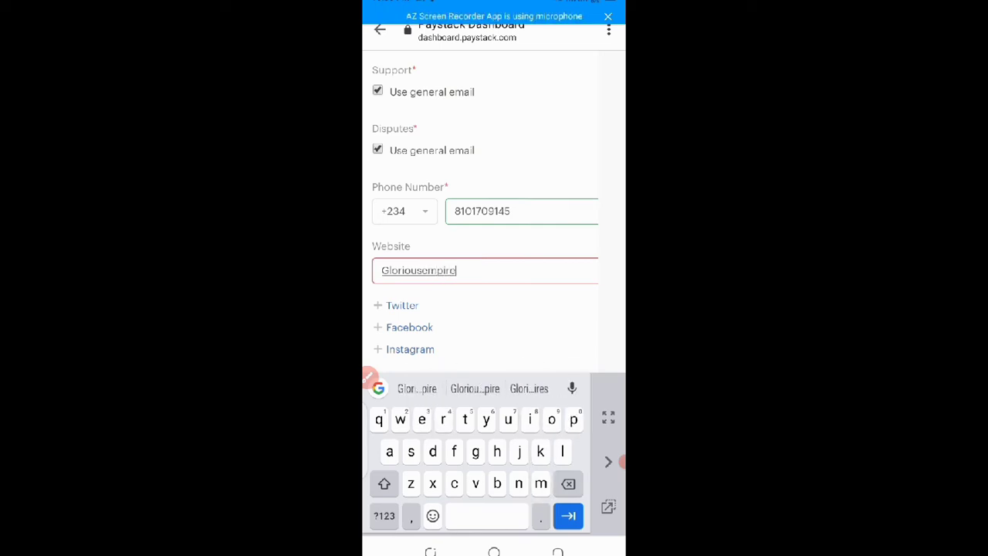
type(".c")
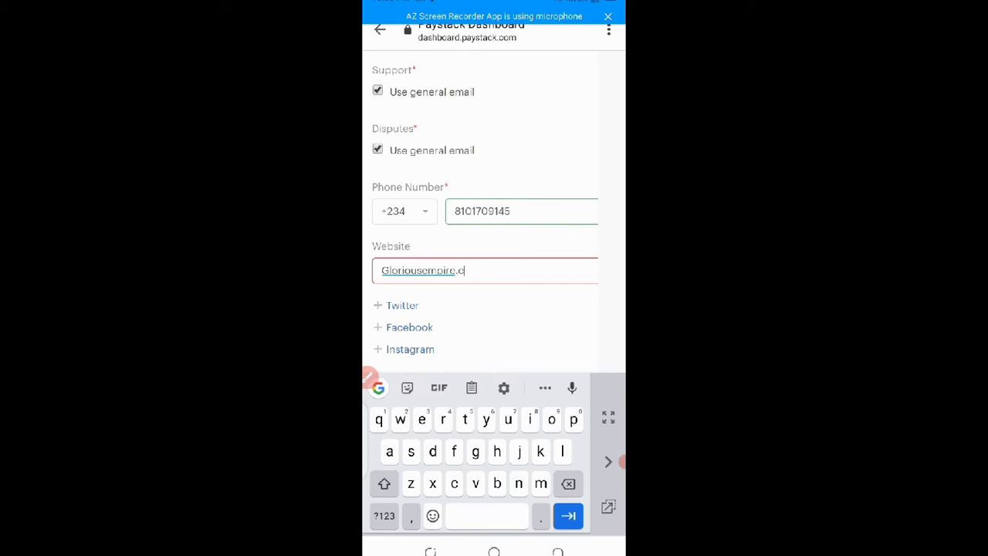
type("om.ng")
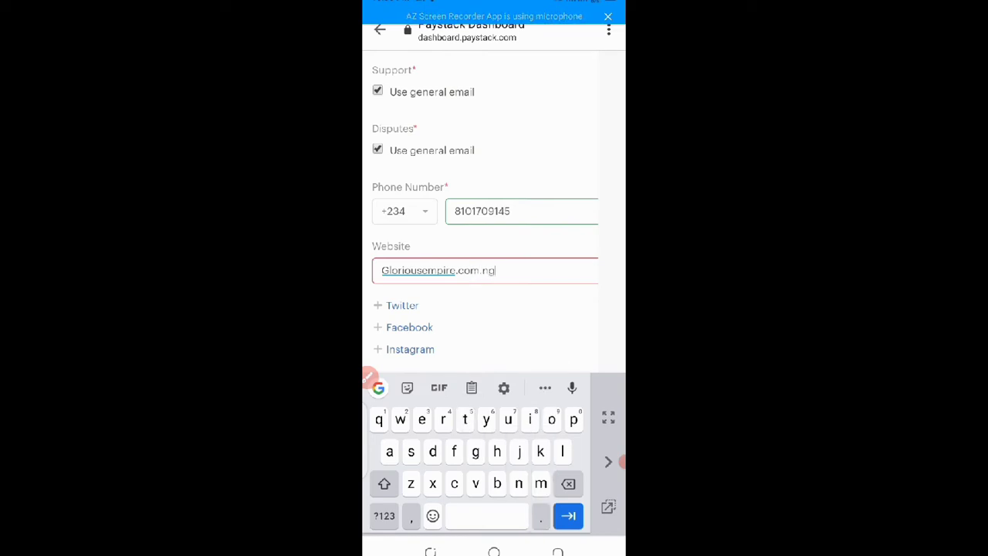
scroll("down", 3)
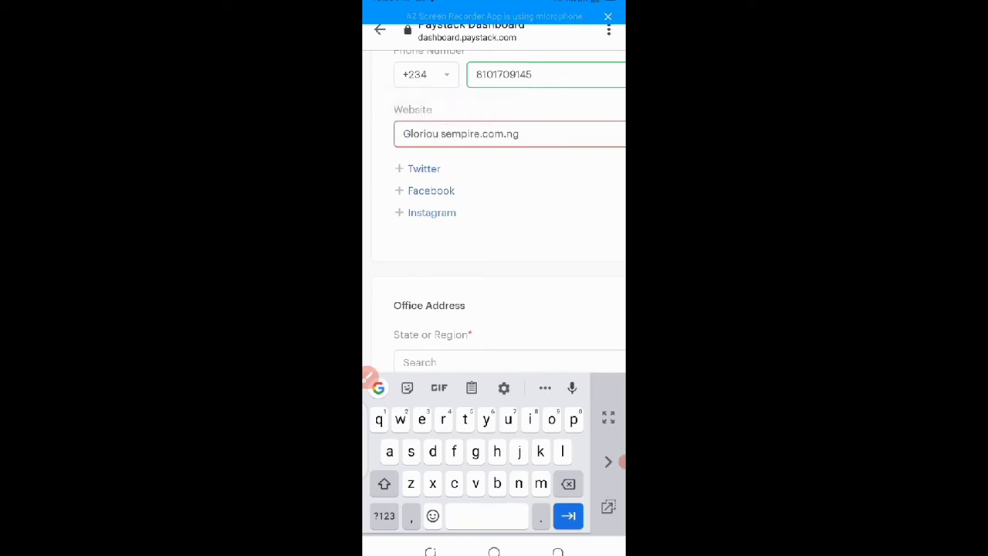
scroll("down", 3)
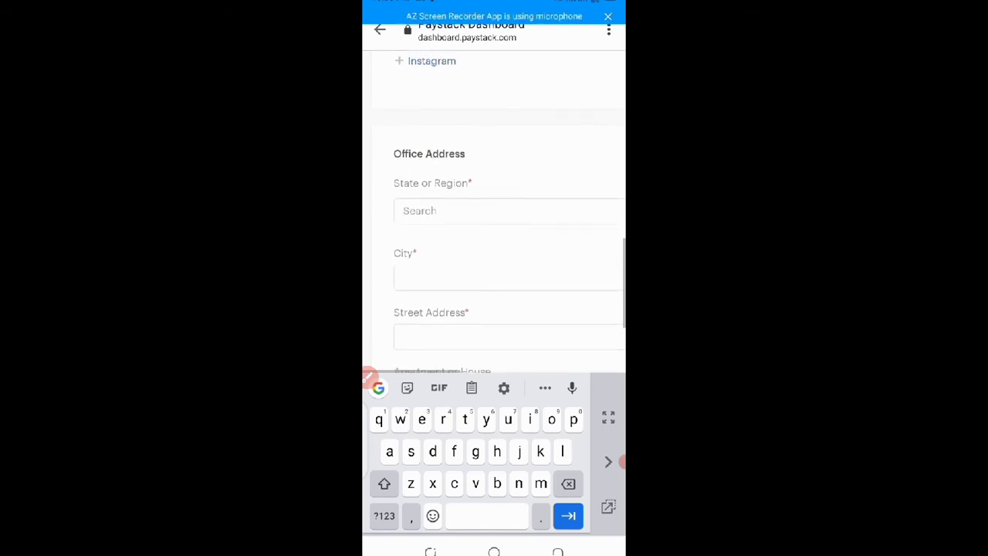
scroll("down", 3)
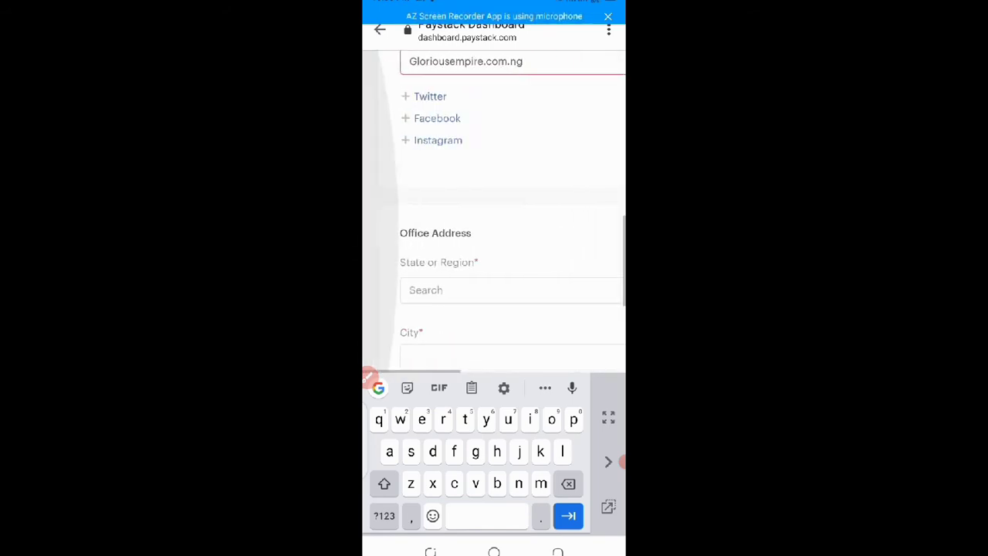
Step: Fill the office address: Plateau state, city Jos, street Ecwa staff, Apartment
left_click(510, 290)
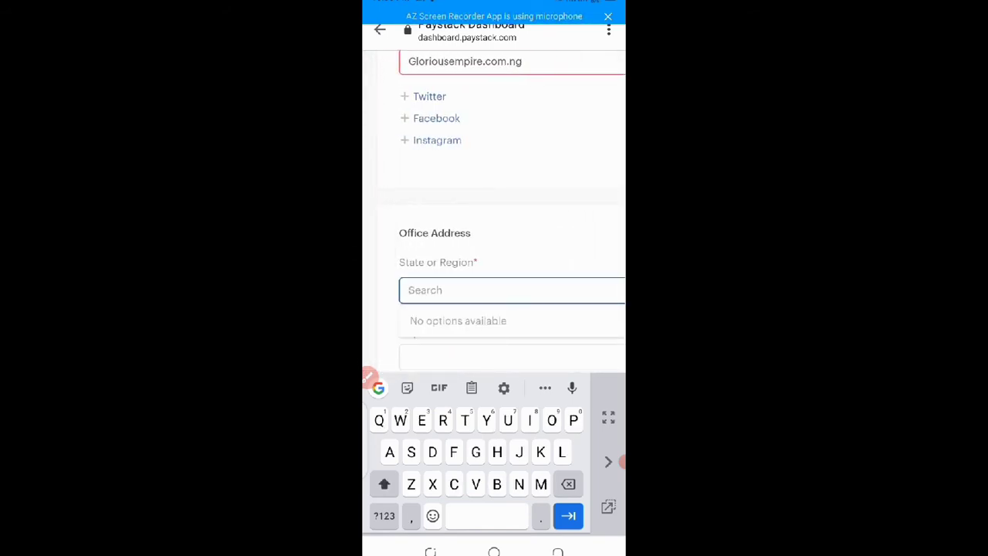
left_click(575, 420)
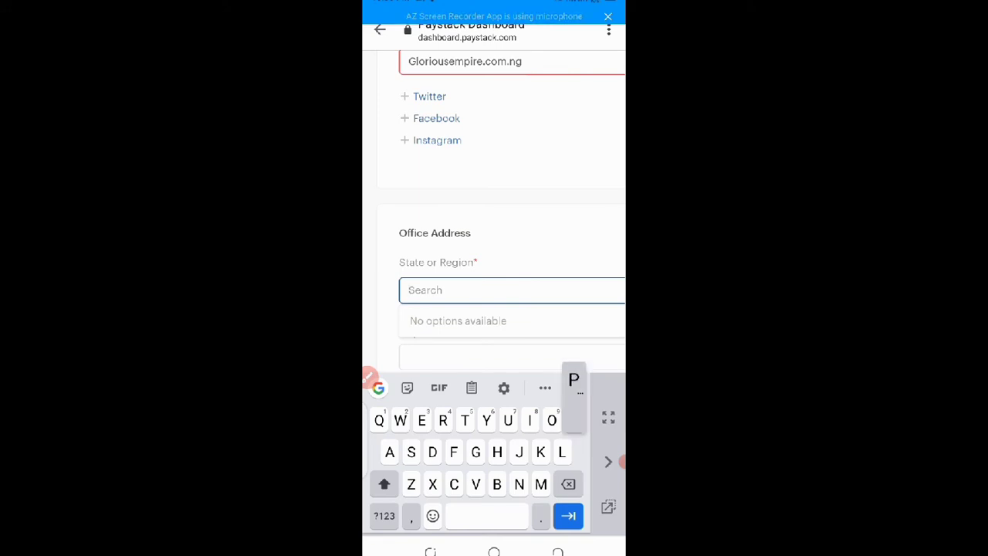
type("Plate")
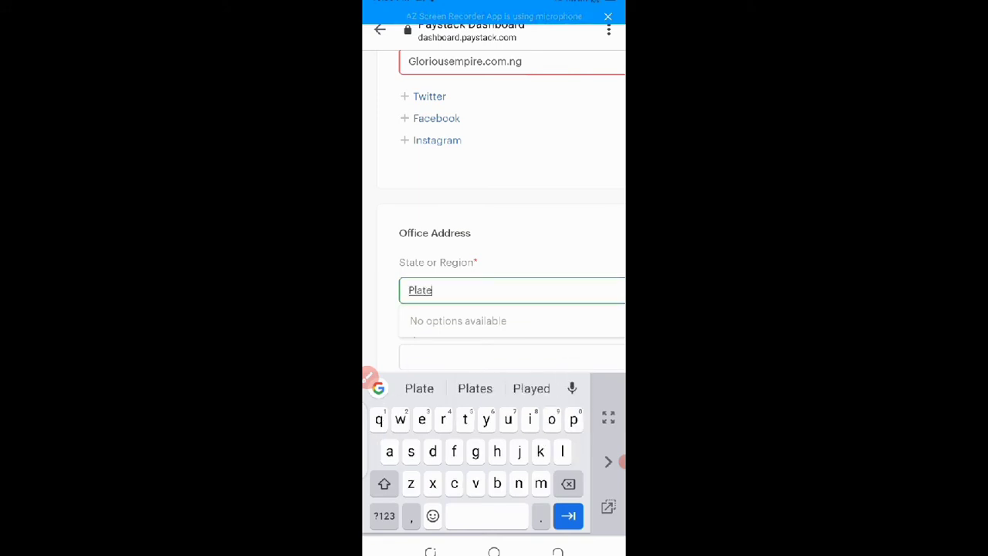
type("au")
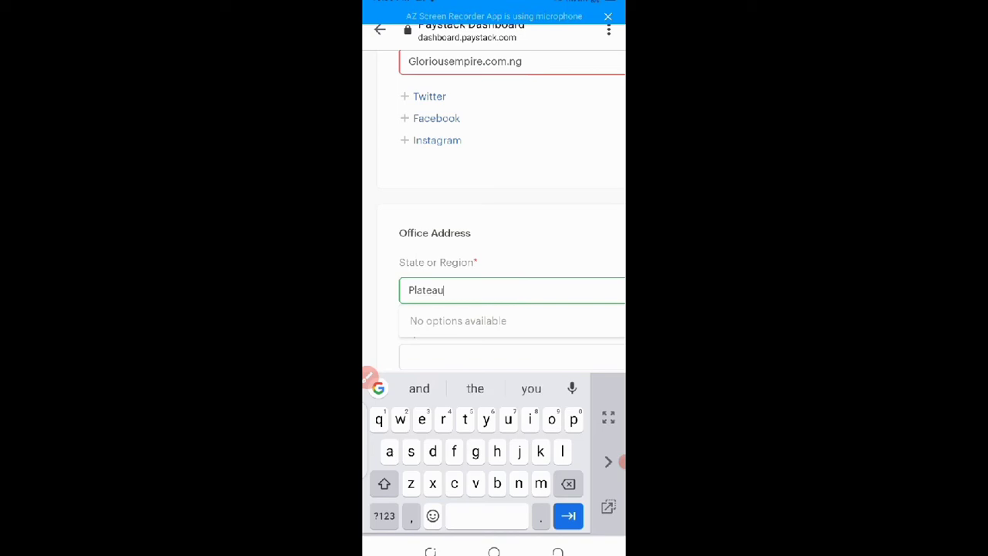
type("state")
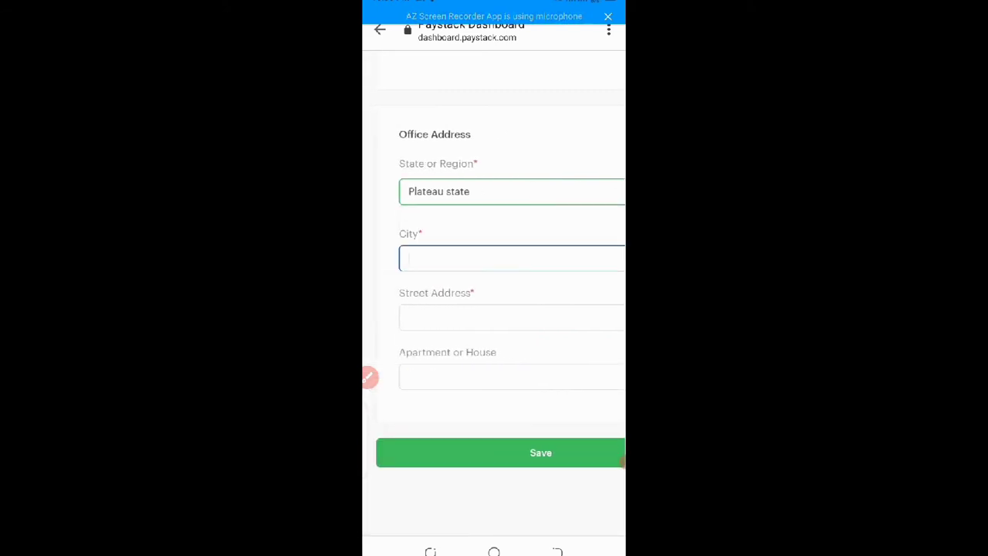
left_click(513, 258)
type("Jos")
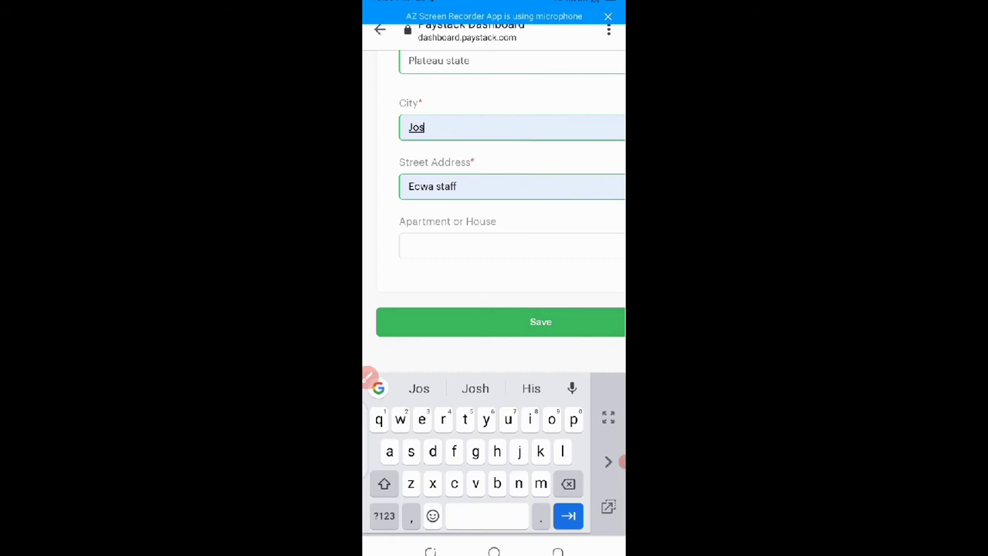
left_click(513, 246)
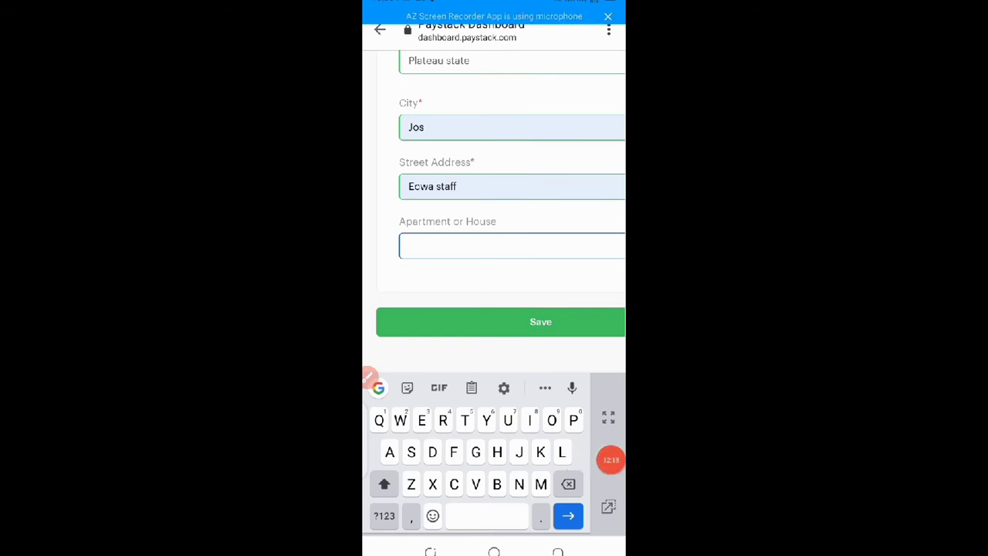
type("Apartment")
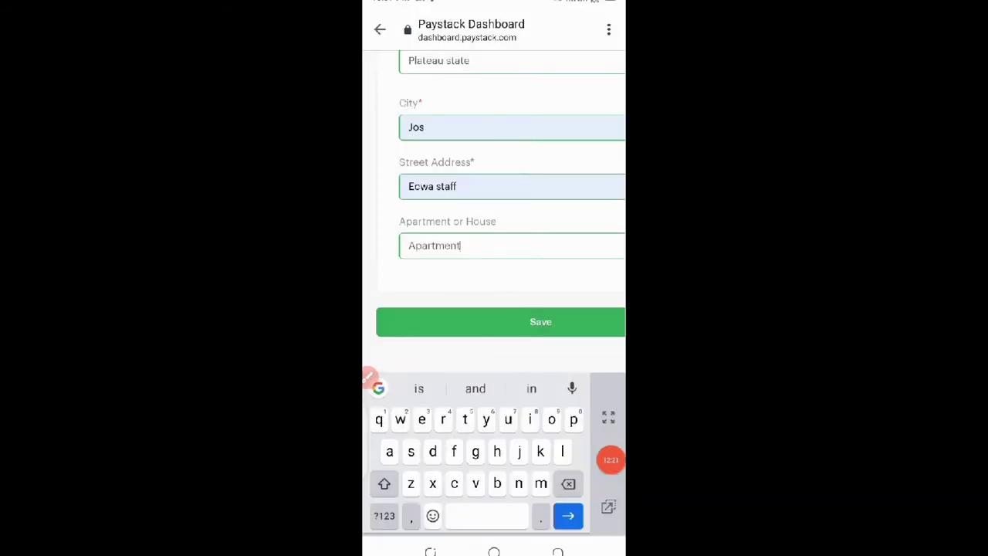
left_click(500, 323)
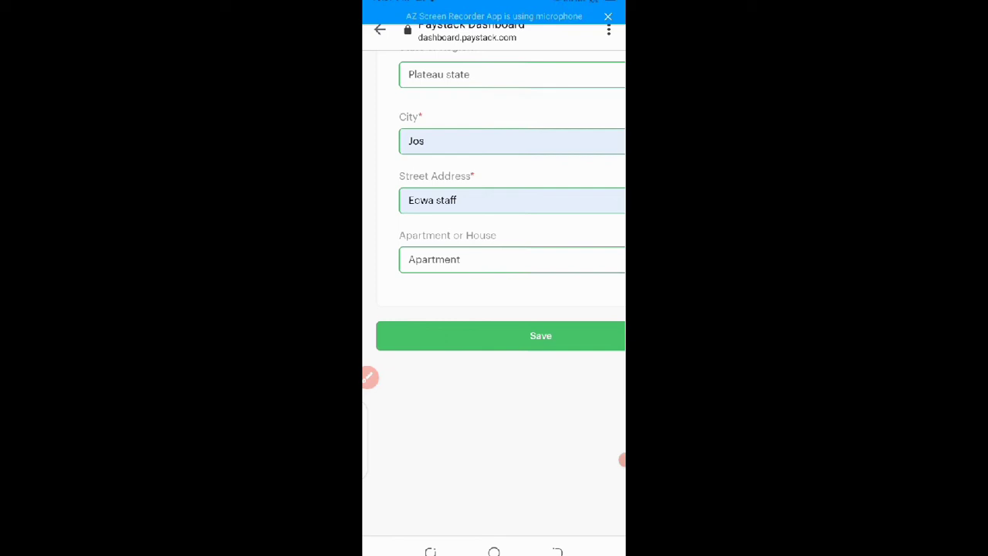
Step: Scroll through the Owner step to reach the empty Identification form
scroll("up", 3)
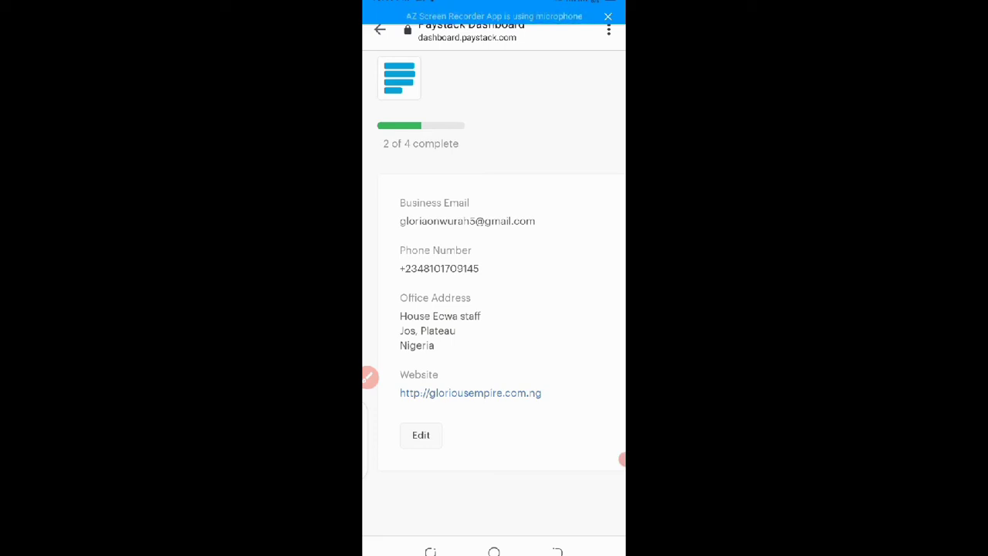
scroll("down", 3)
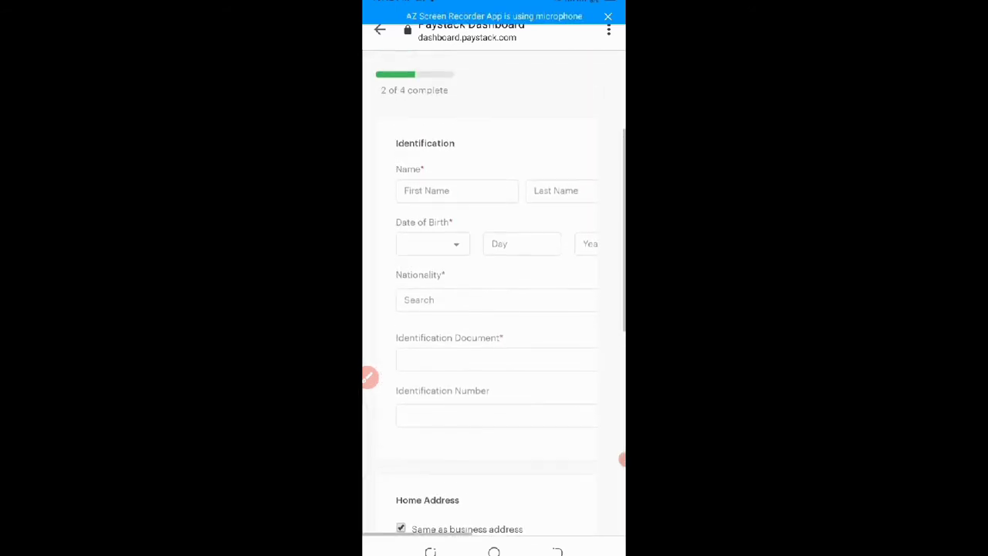
left_click(457, 192)
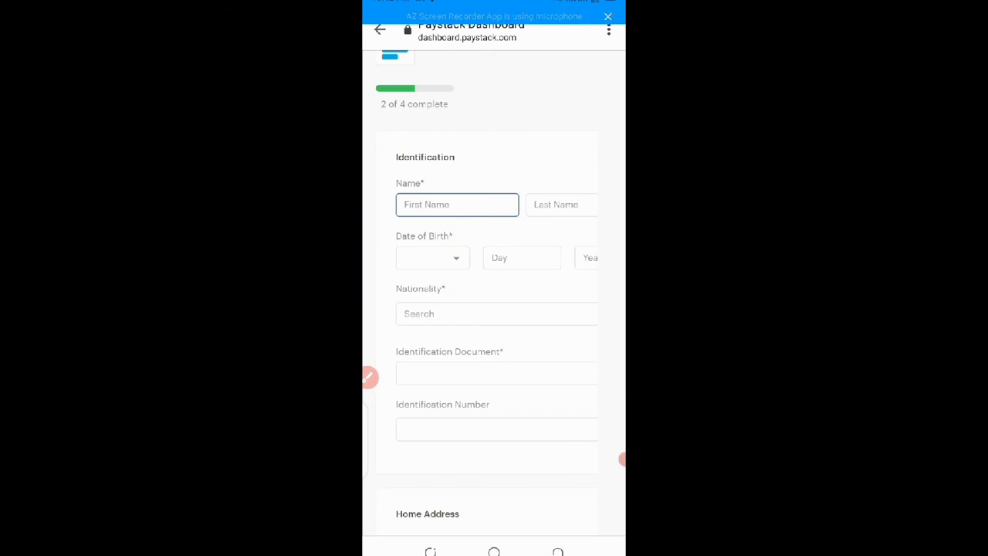
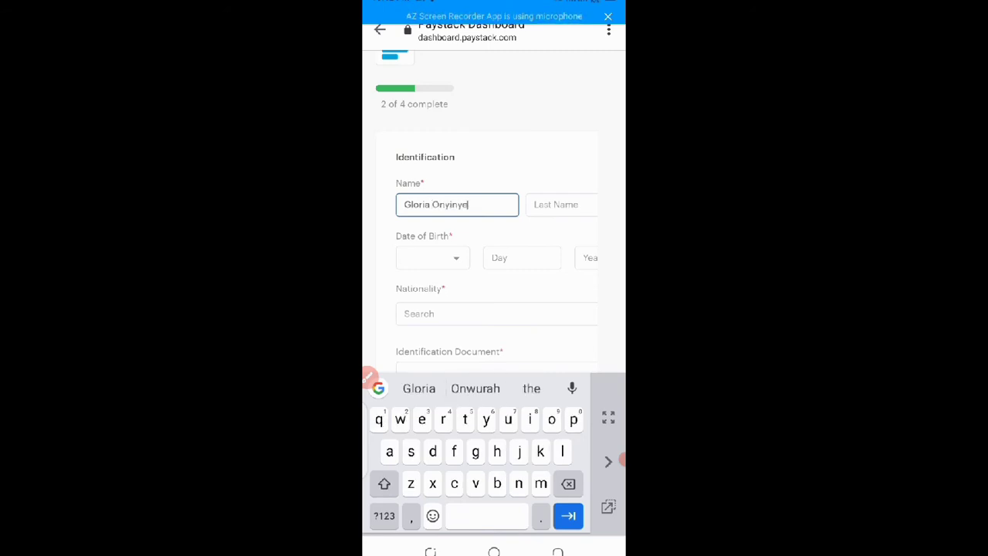
left_click(562, 204)
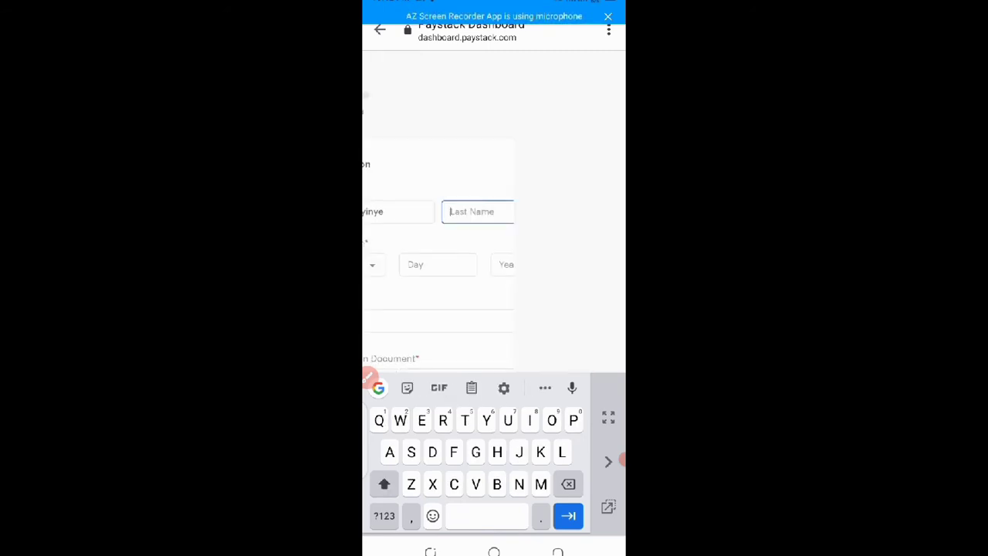
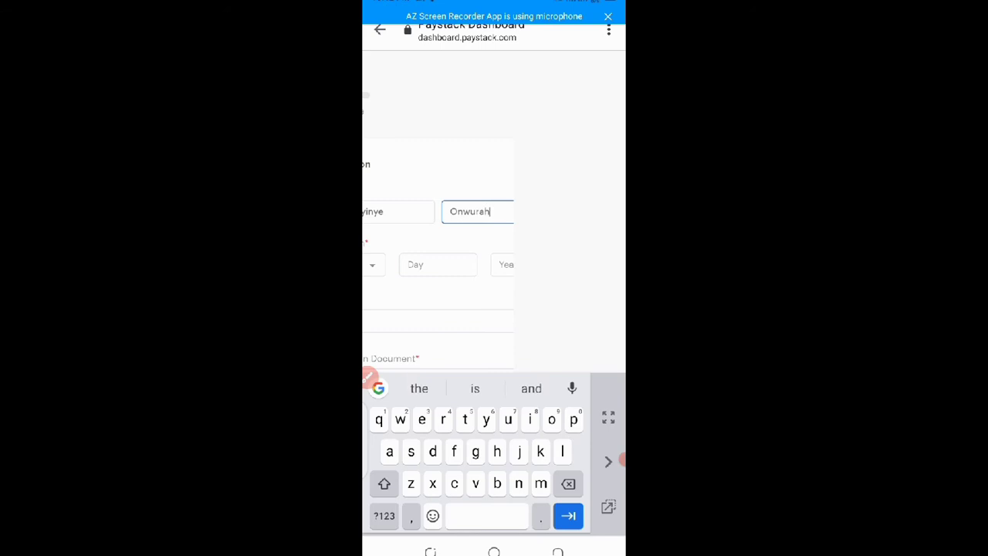
left_click(372, 264)
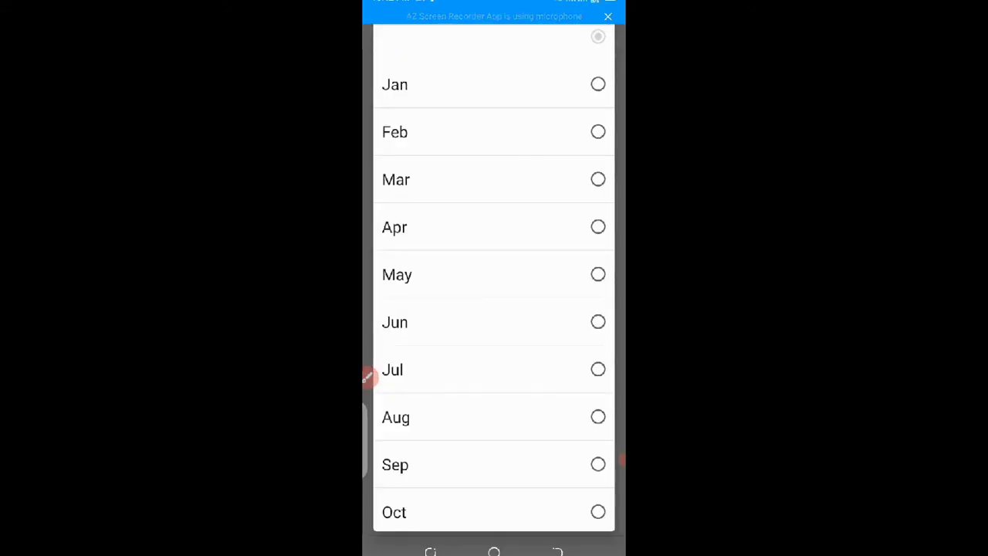
scroll("down", 3)
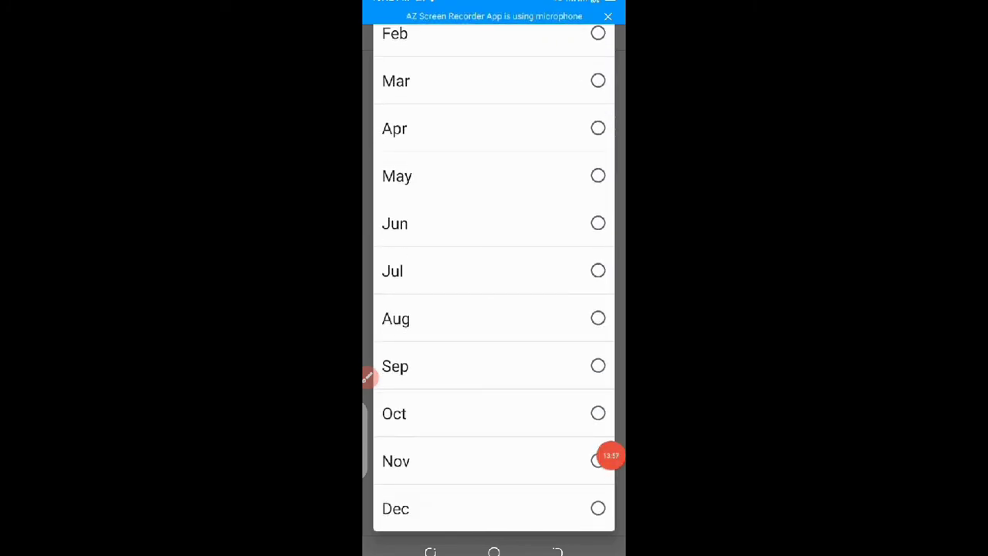
left_click(395, 460)
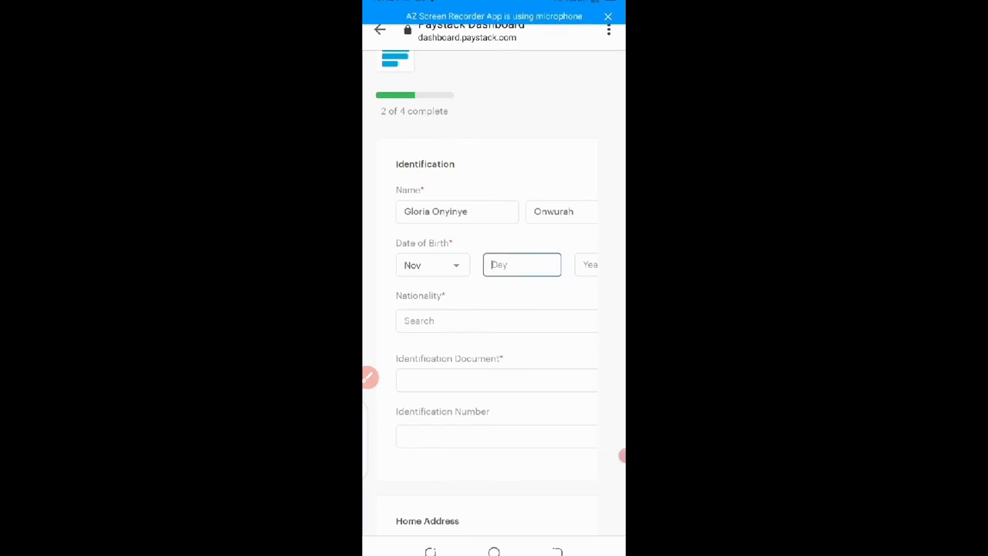
left_click(522, 266)
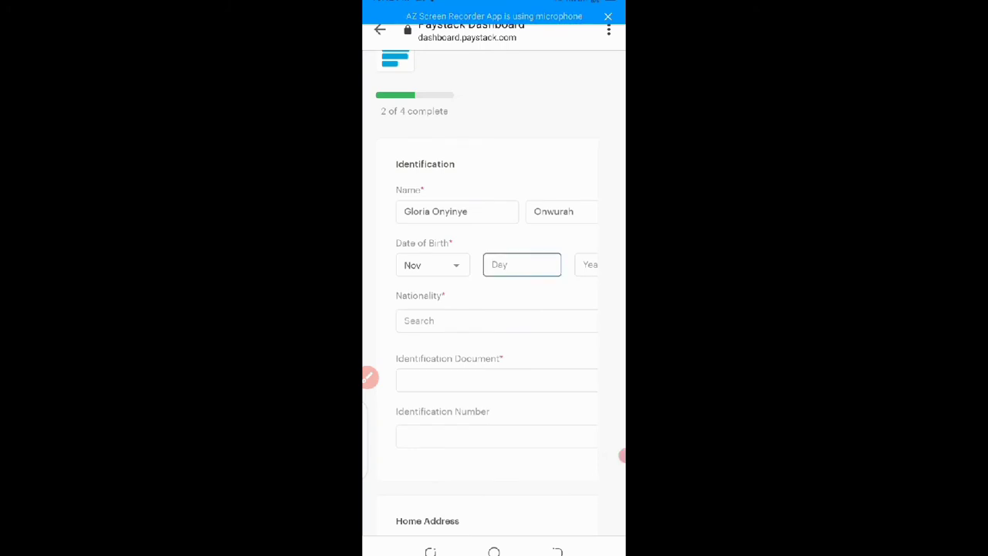
left_click(522, 264)
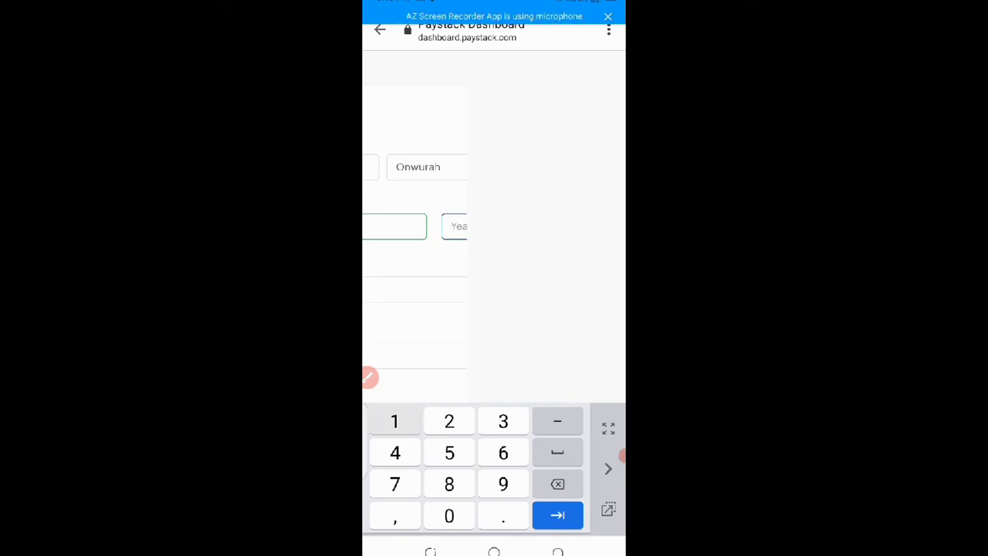
type("1992")
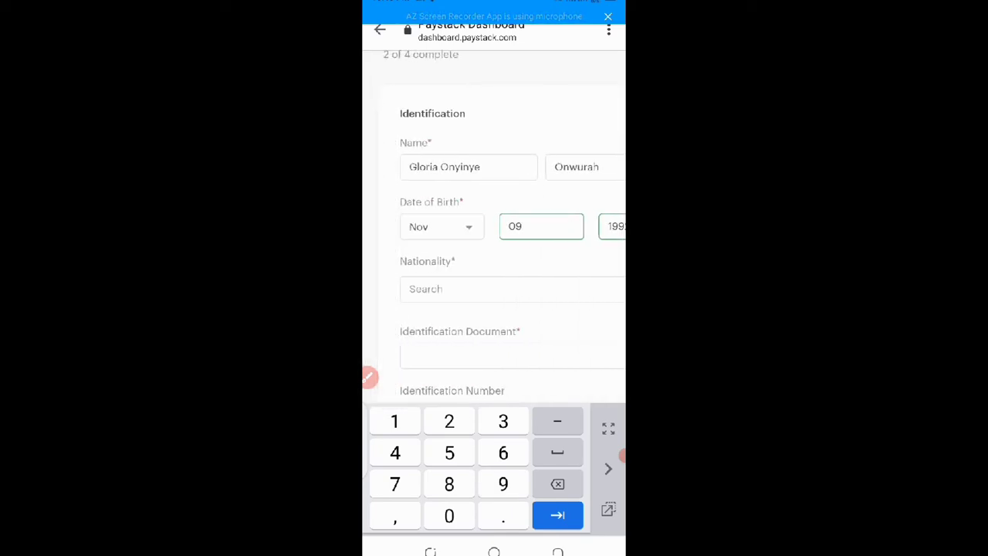
left_click(512, 289)
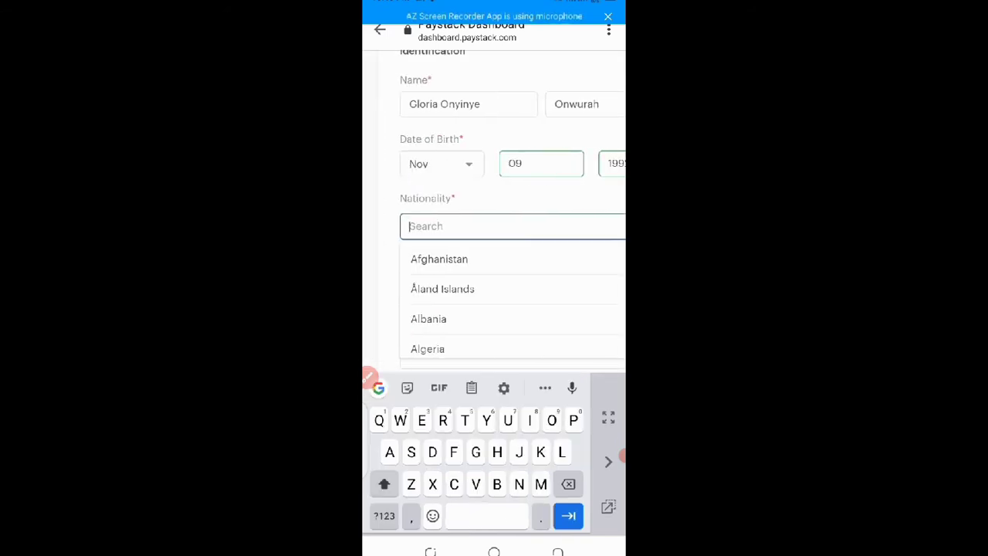
Step: Select Nigeria as nationality and National Identity Number as the identification document
type("N")
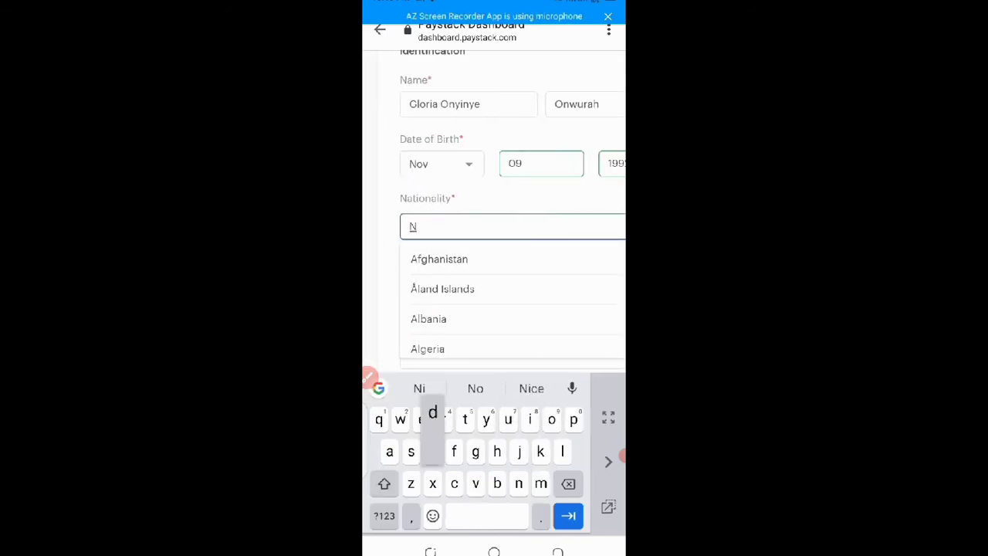
type("igeria")
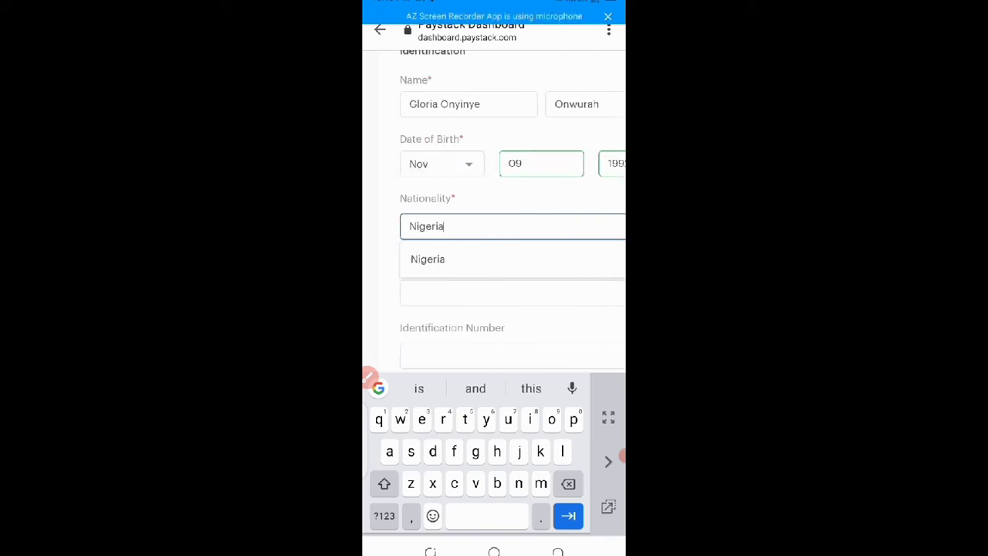
left_click(428, 259)
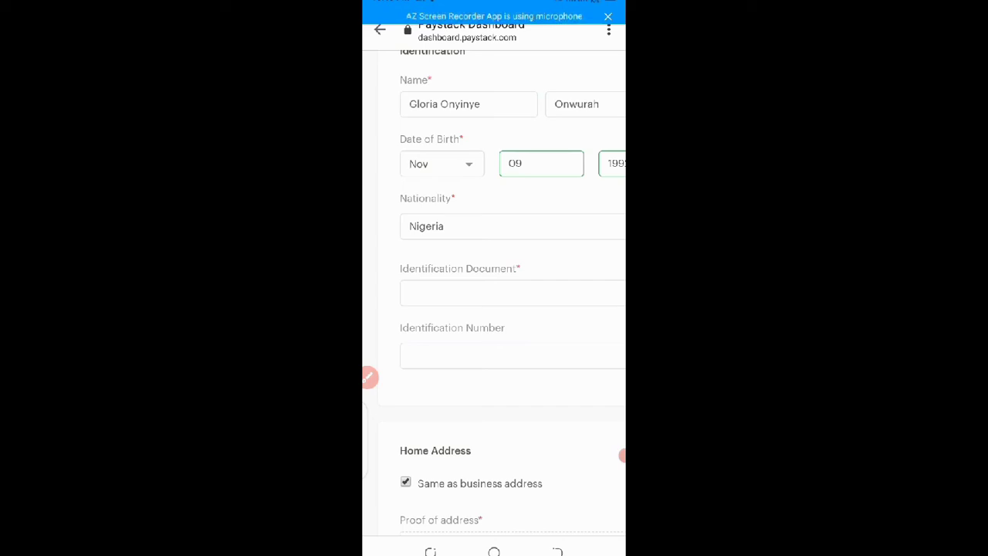
left_click(513, 293)
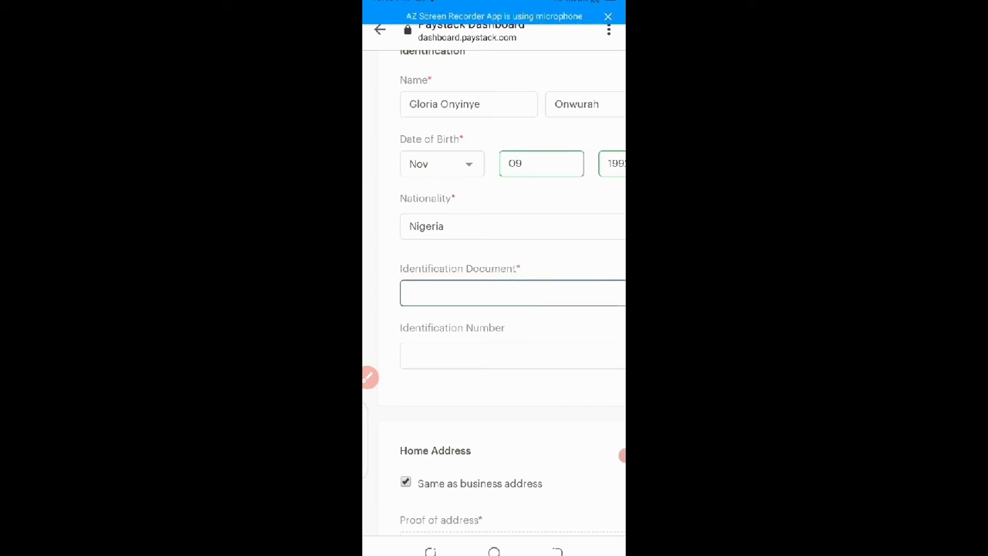
left_click(512, 293)
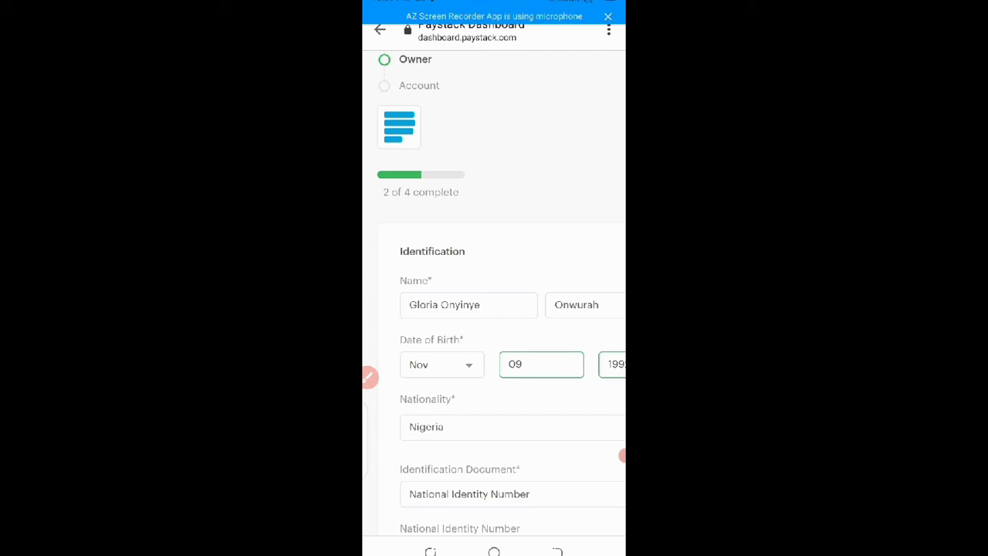
Step: Save the owner details, completing the Owner step (3 of 4)
scroll("down", 3)
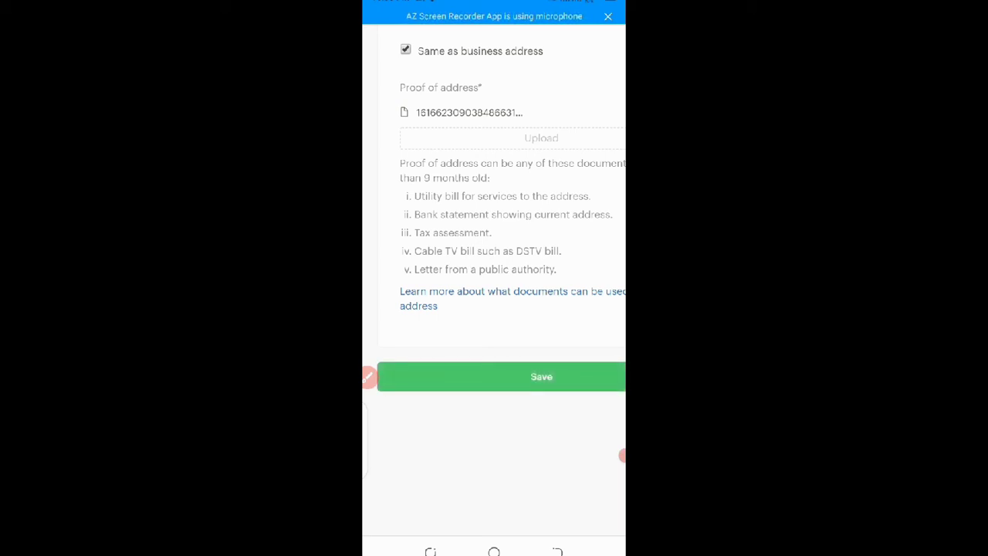
left_click(541, 377)
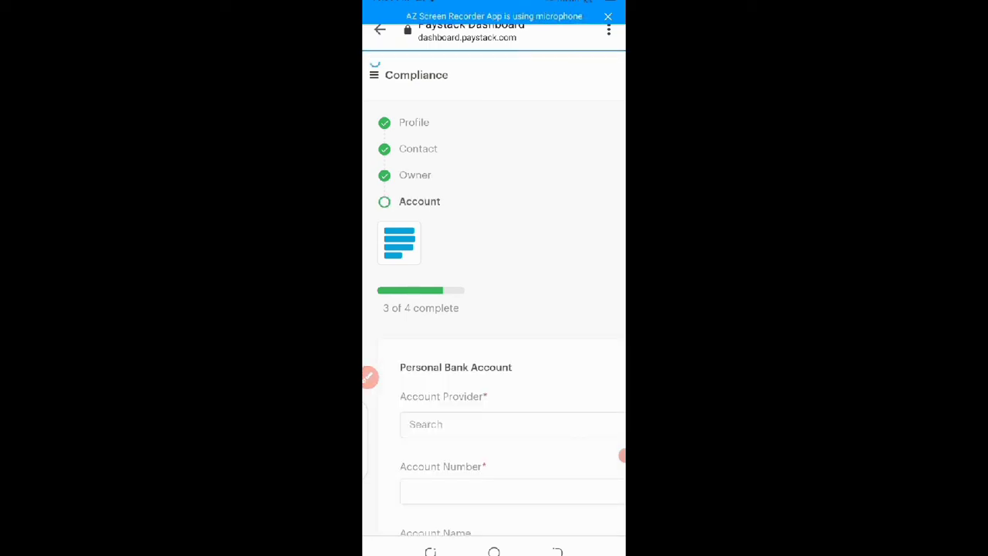
Step: Scroll the Personal Bank Account form to add the Access Bank (Diamond) account
scroll("down", 3)
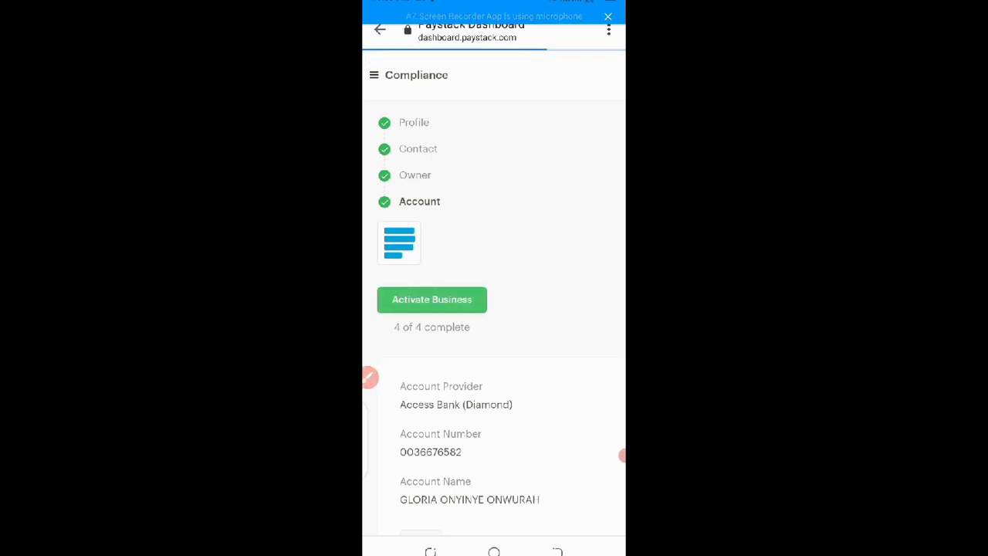
Step: Submit the business for activation with all four compliance steps complete
left_click(433, 300)
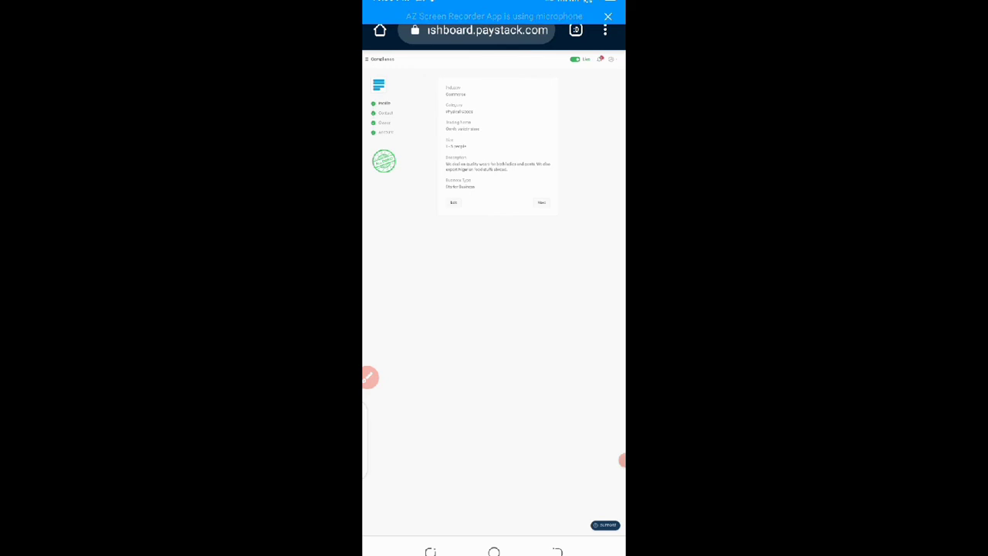
Step: Switch Chrome to the Desktop site view of the dashboard
left_click(606, 31)
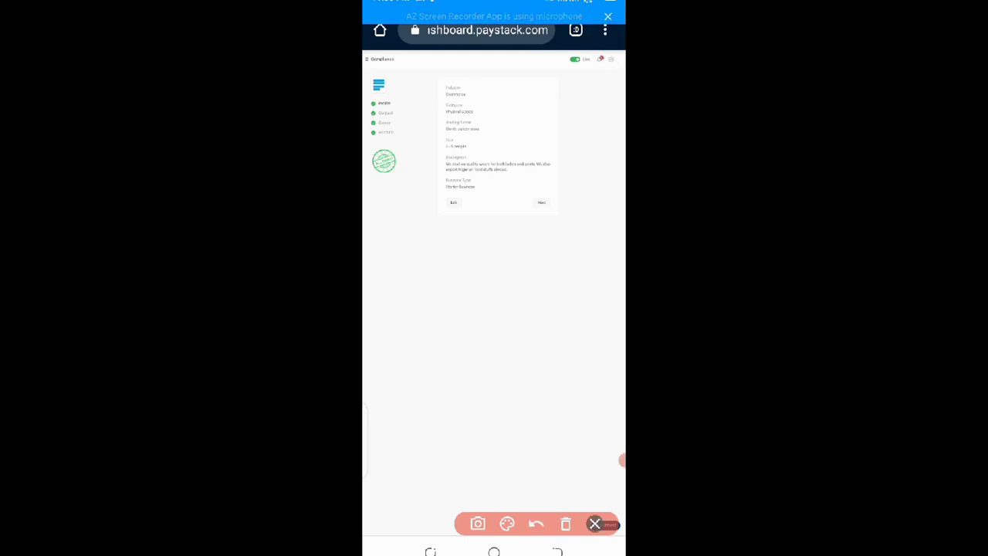
Step: Show Chrome's tab switcher listing the Paystack Dashboard and other tabs
left_click(606, 30)
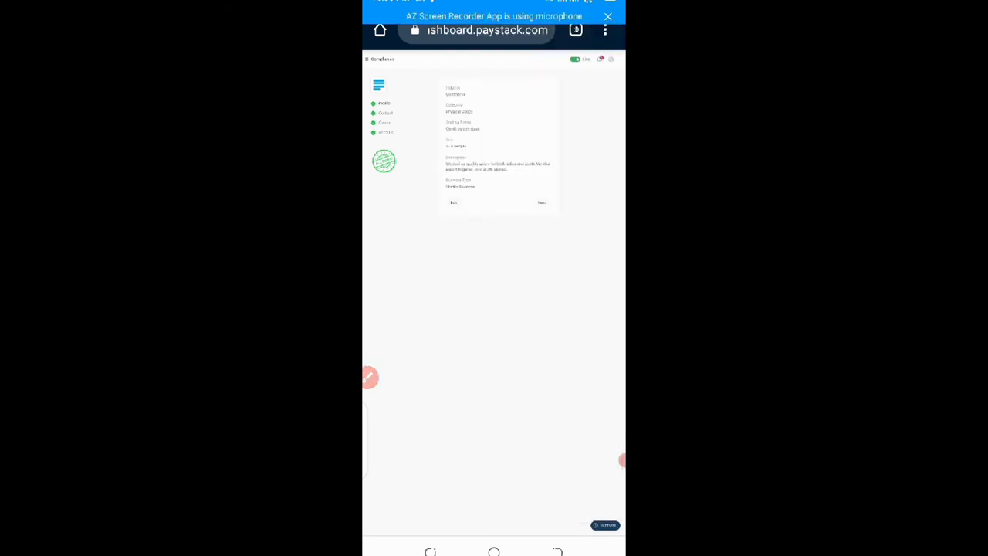
left_click(576, 31)
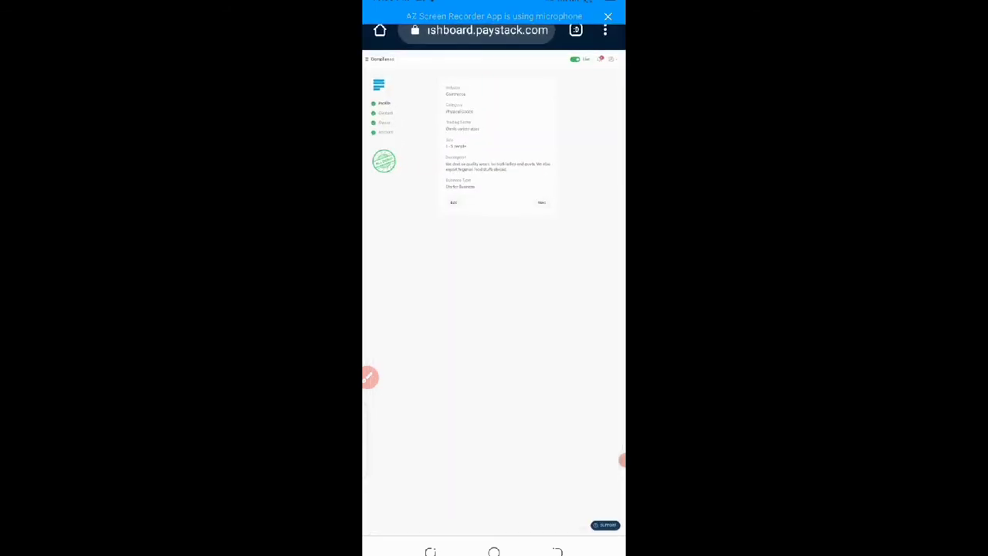
left_click(574, 31)
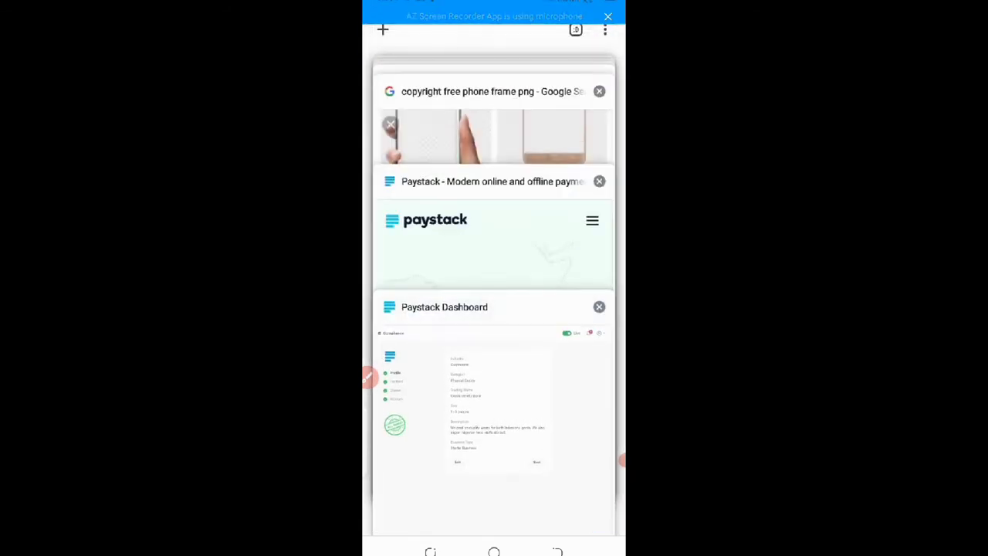